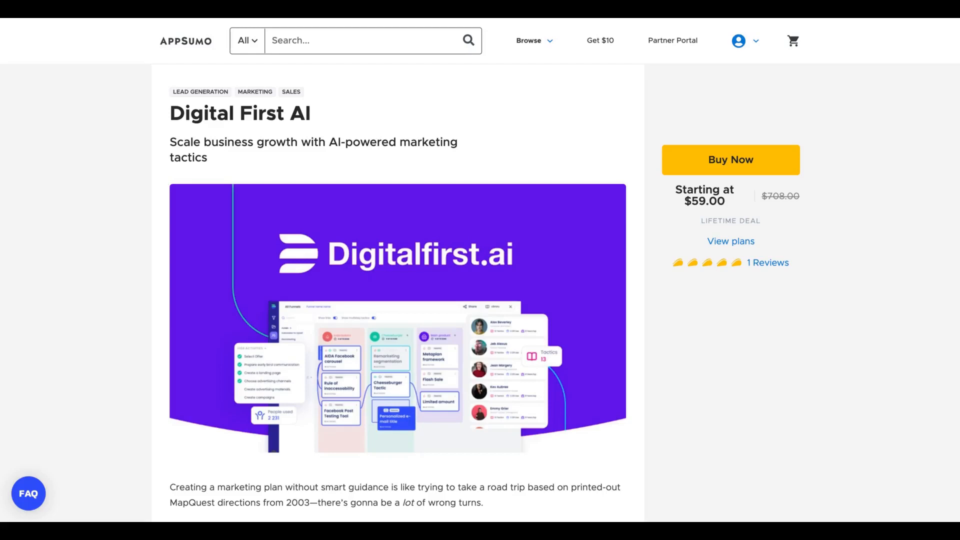
Step: Scroll the AppSumo deal page to the $59, $99 and $199 license tiers
scroll("down", 3)
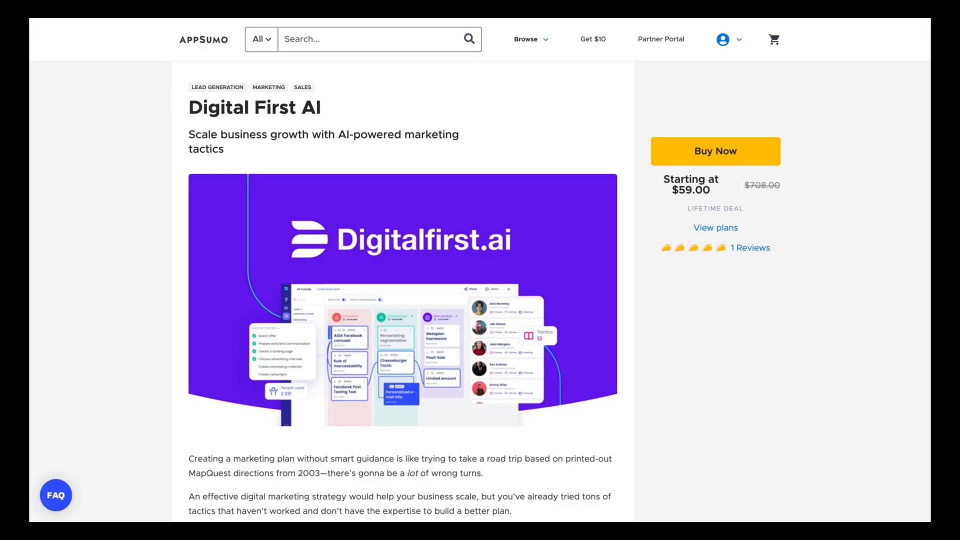
scroll("down", 3)
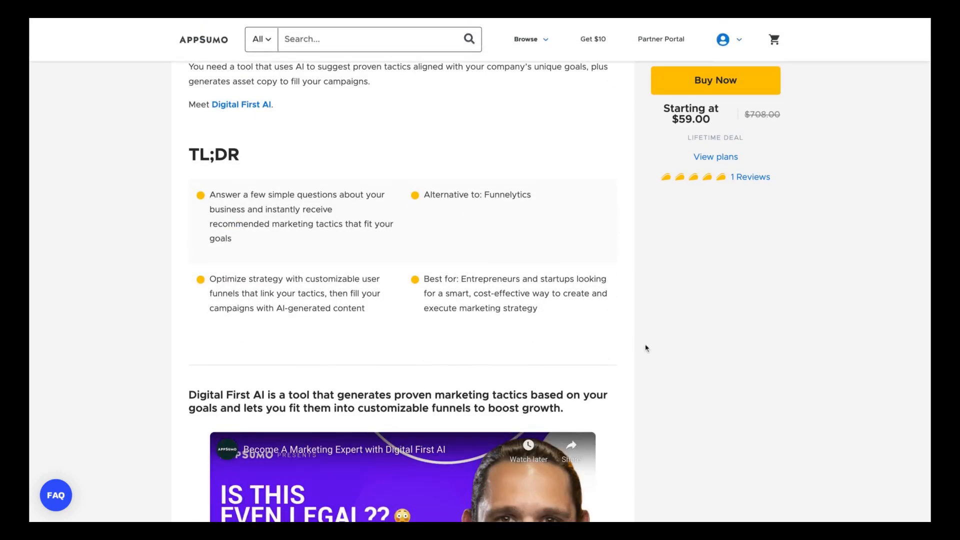
mouse_move(362, 376)
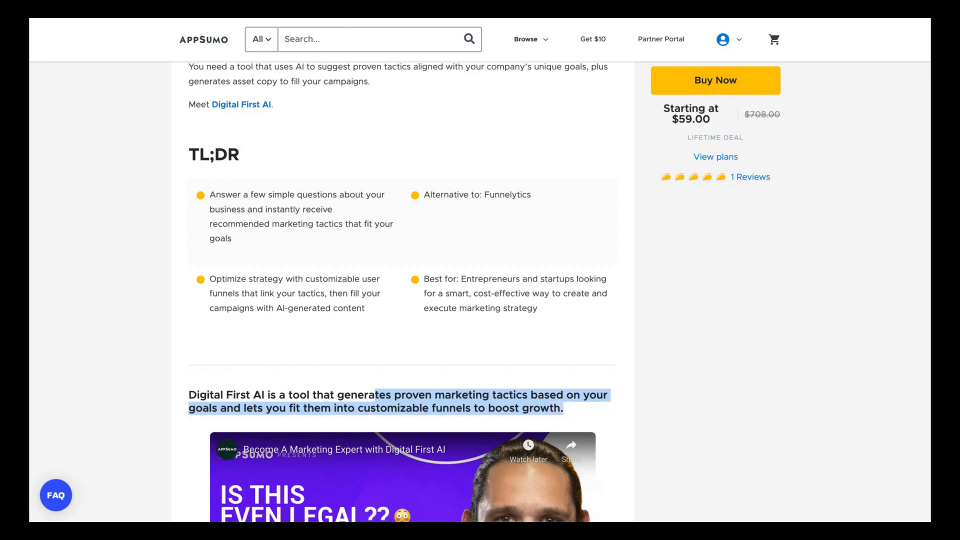
mouse_move(504, 264)
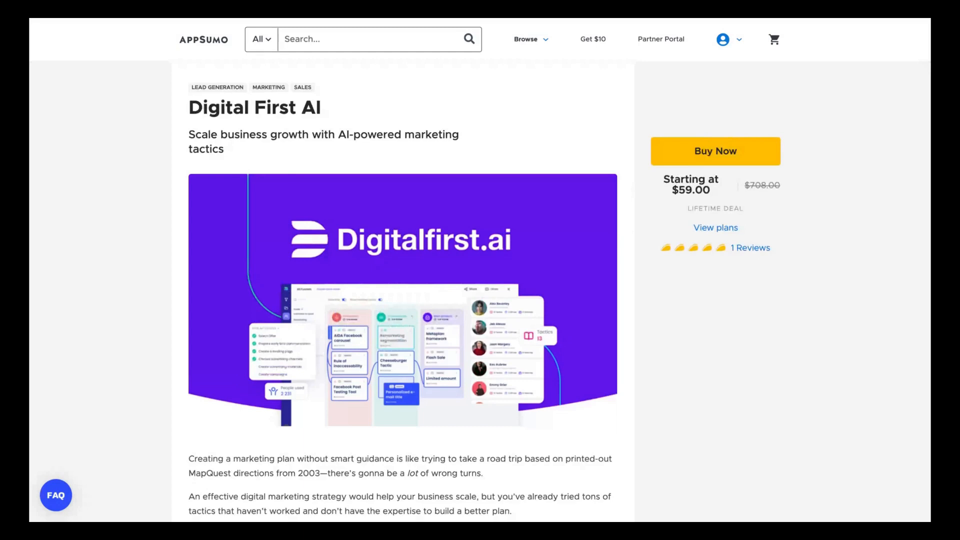
mouse_move(611, 249)
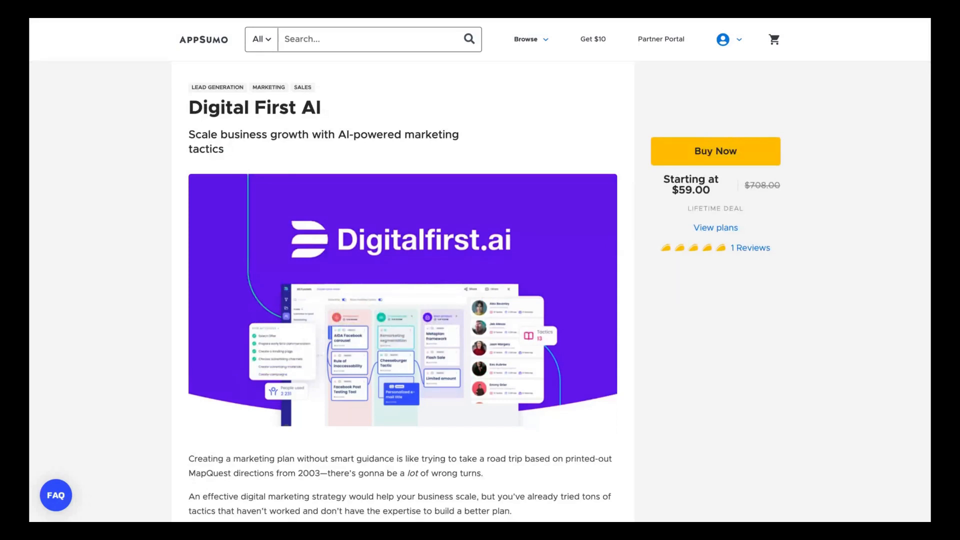
mouse_move(611, 311)
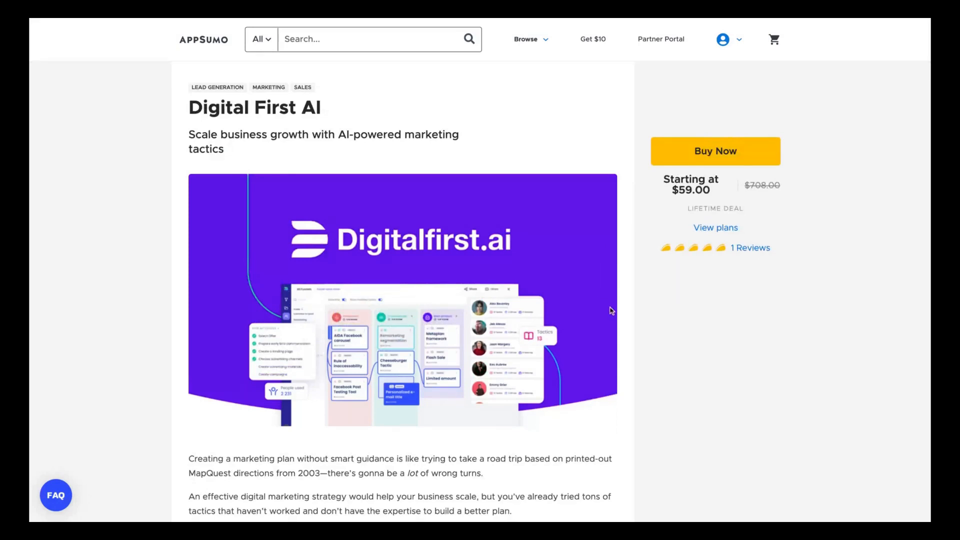
scroll("down", 3)
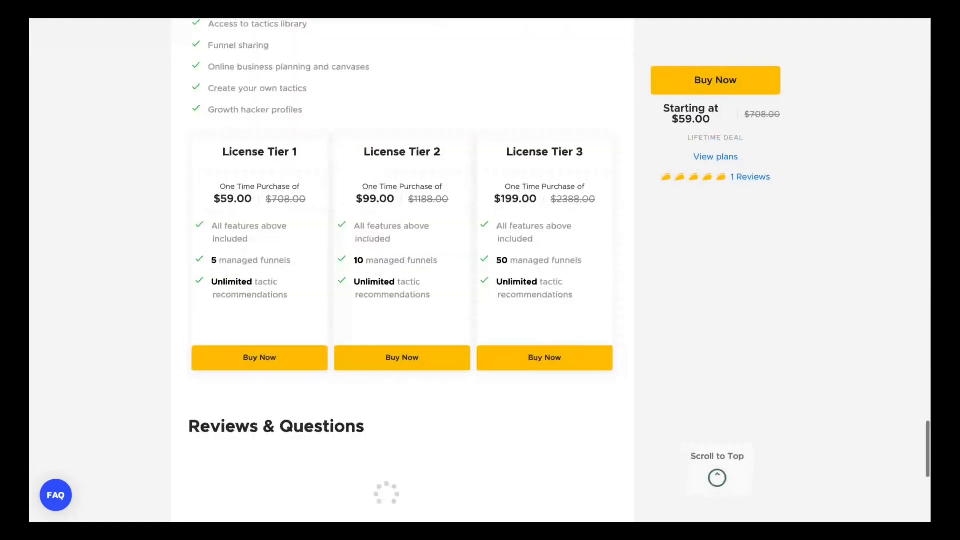
scroll("up", 3)
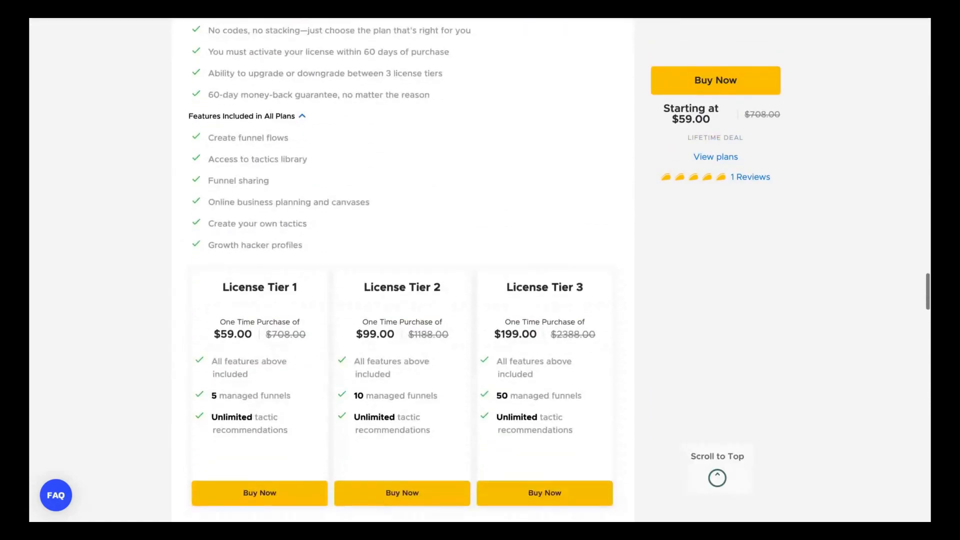
scroll("down", 3)
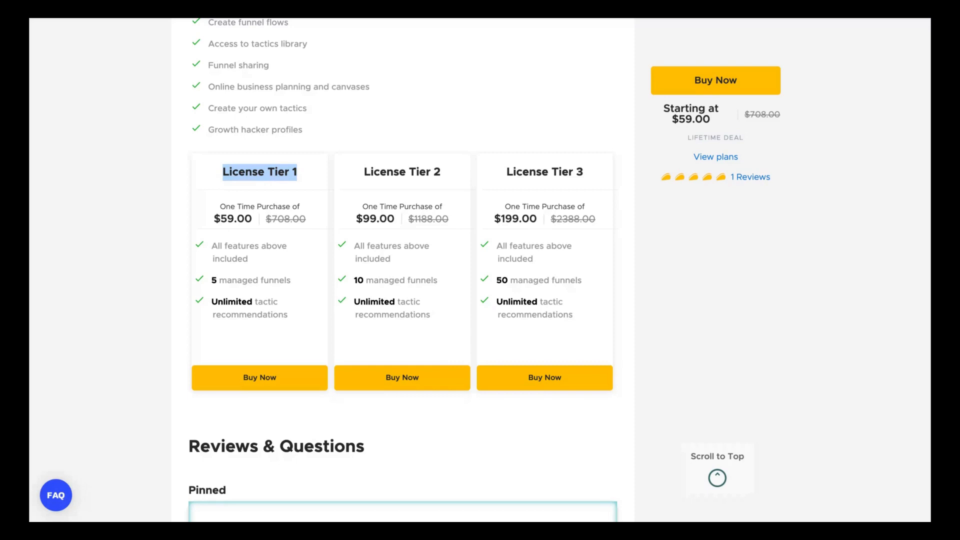
mouse_move(470, 173)
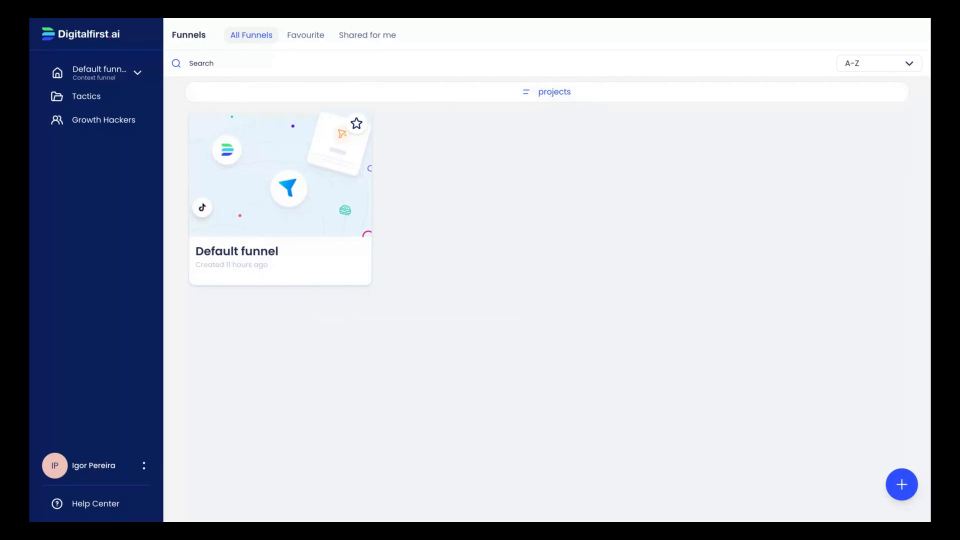
mouse_move(204, 108)
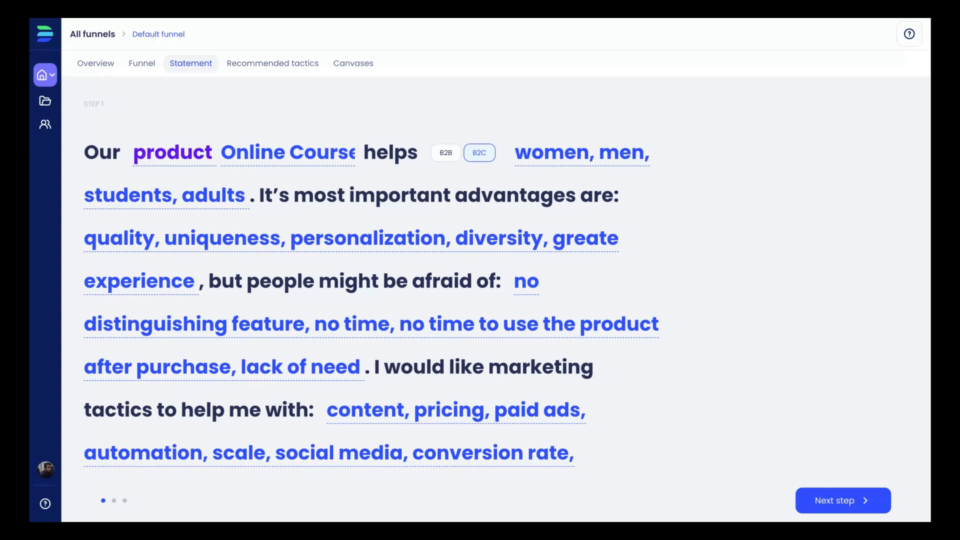
Step: Check the product type choices and edit the product name to Online Courses
left_click(173, 152)
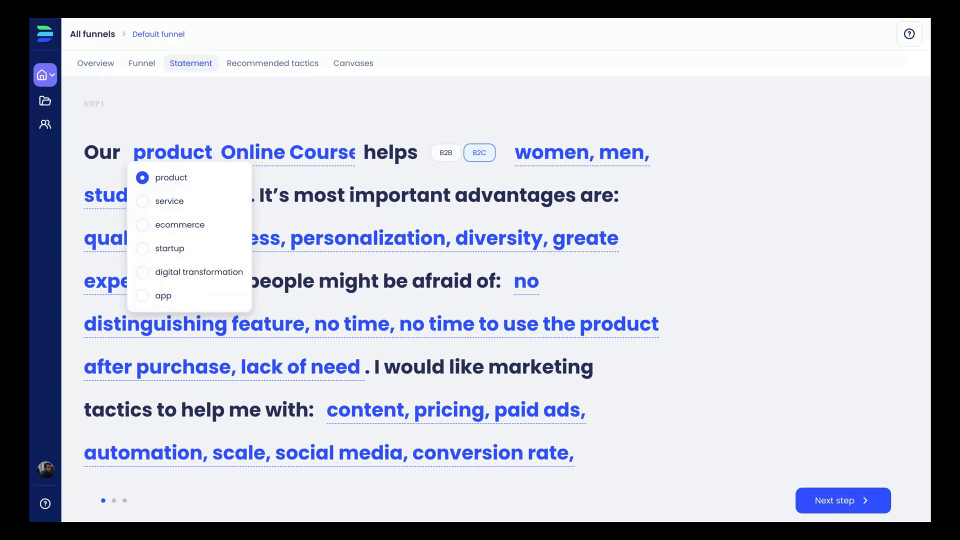
mouse_move(146, 185)
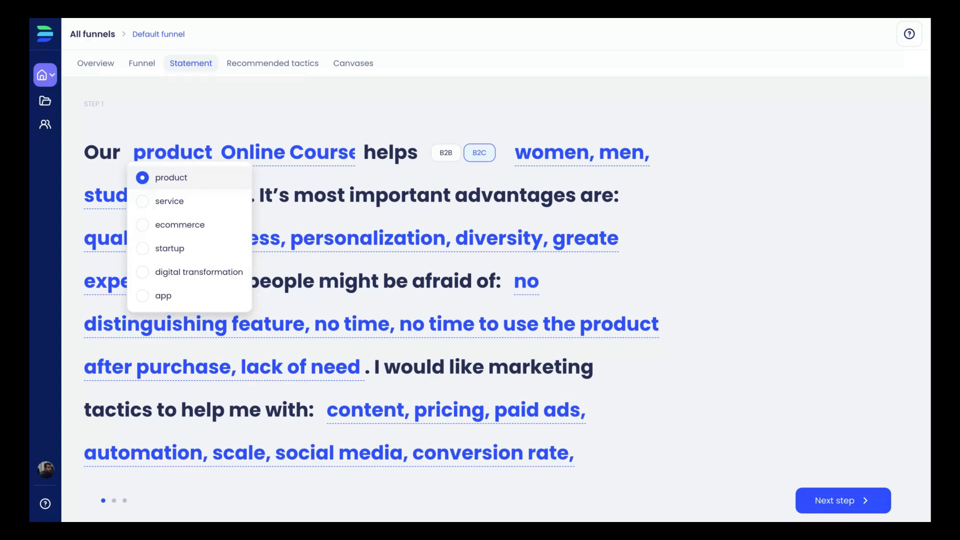
left_click(276, 152)
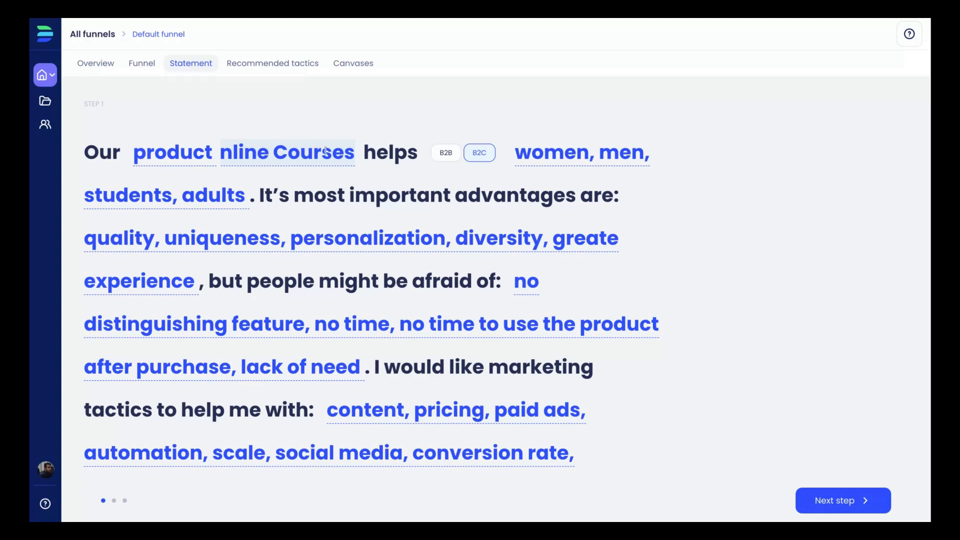
mouse_move(388, 131)
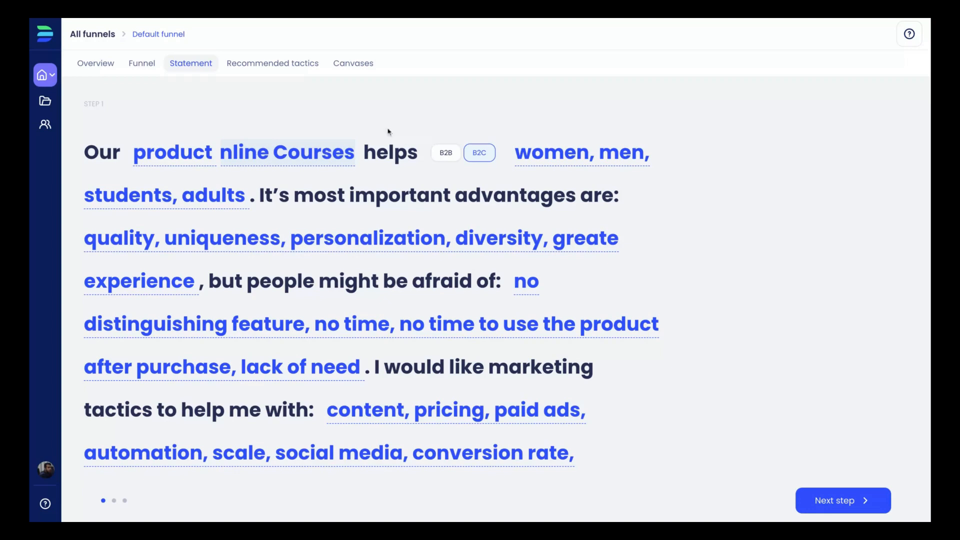
mouse_move(455, 154)
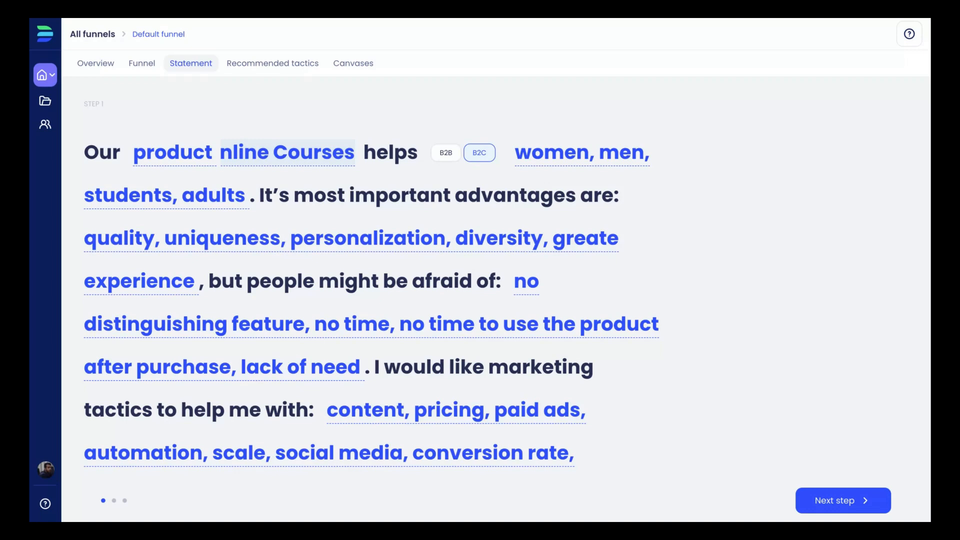
left_click(581, 152)
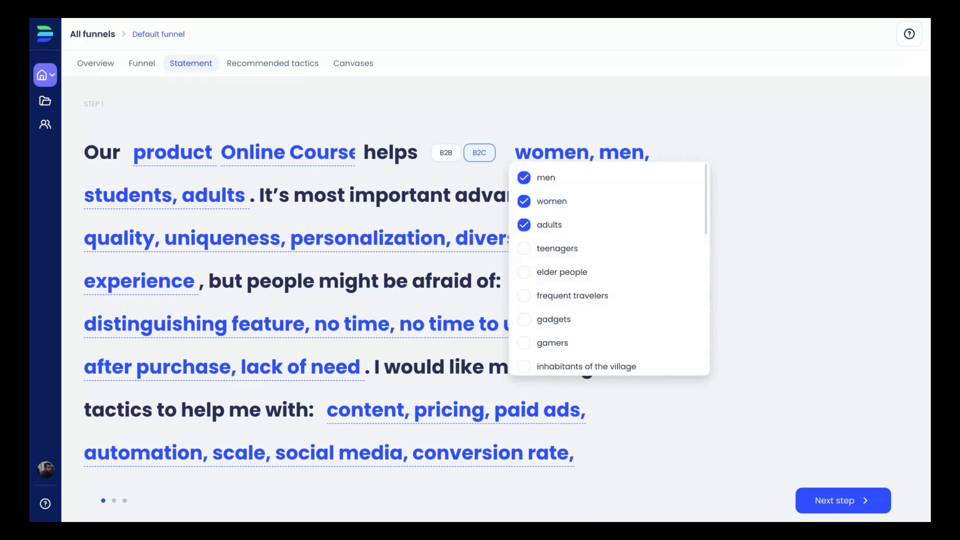
mouse_move(621, 241)
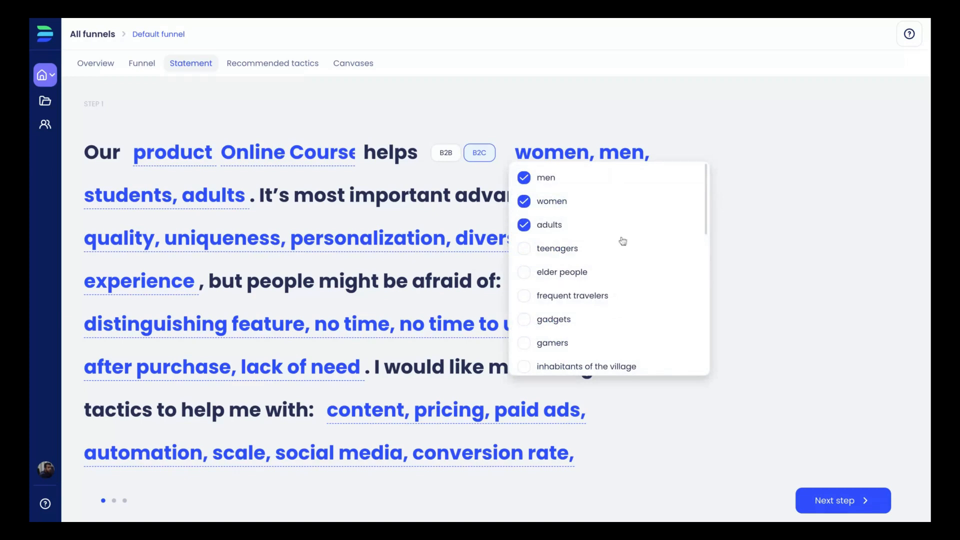
scroll("down", 3)
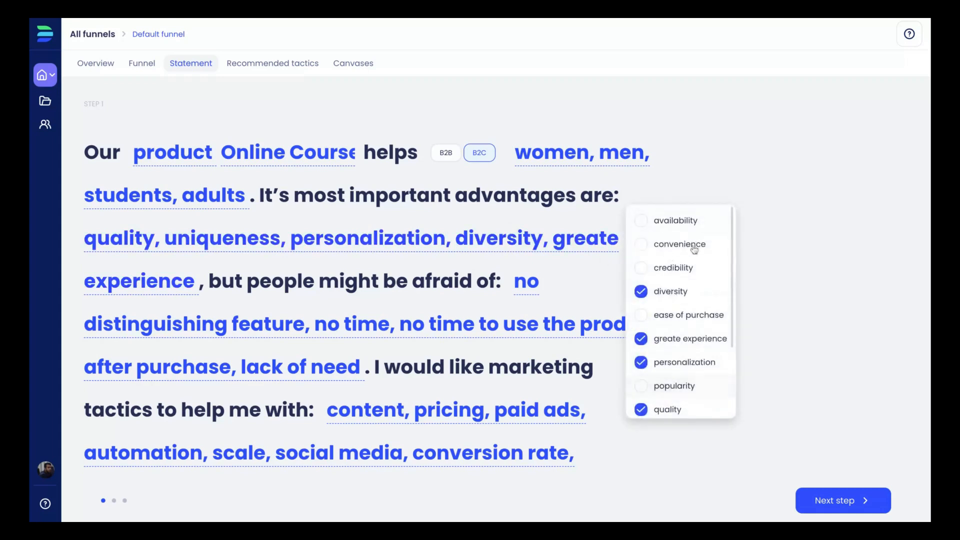
left_click(806, 248)
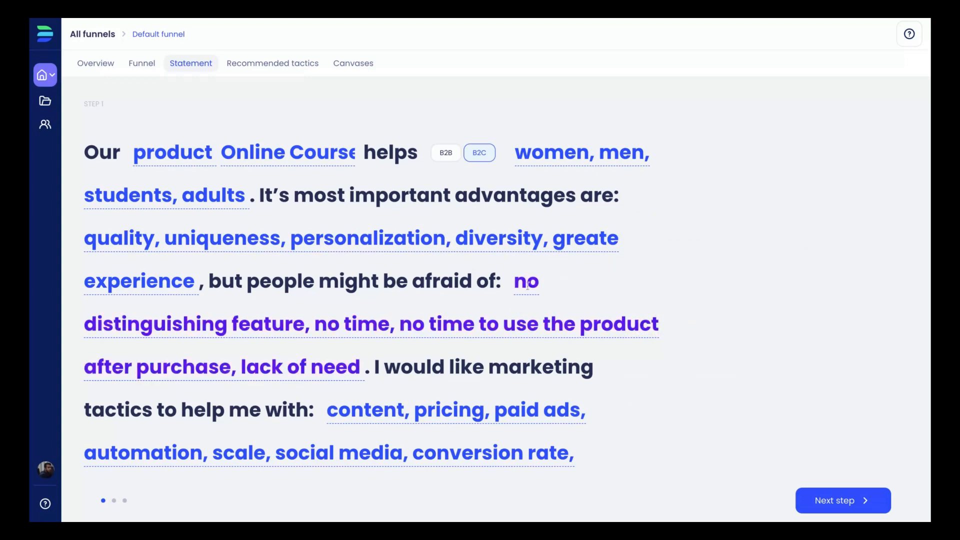
left_click(526, 281)
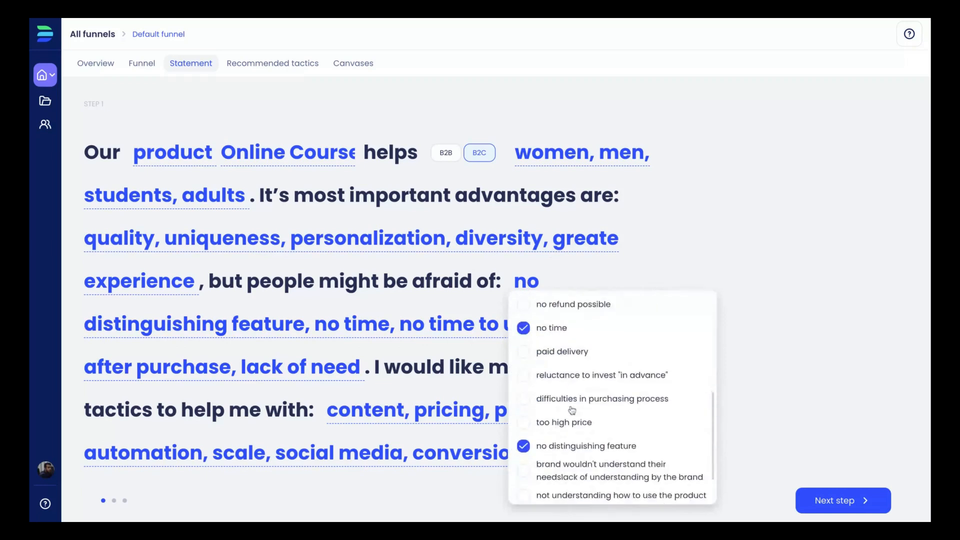
left_click(758, 275)
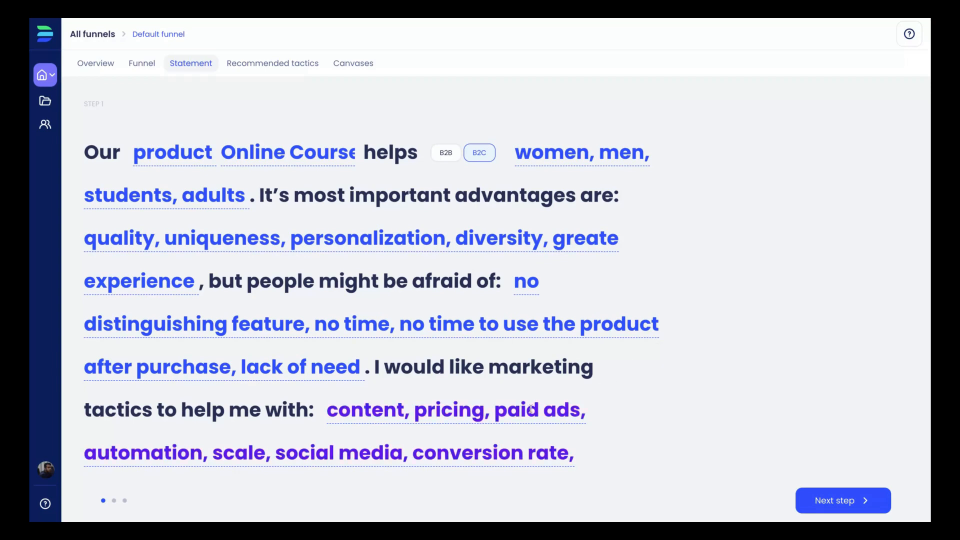
left_click(534, 410)
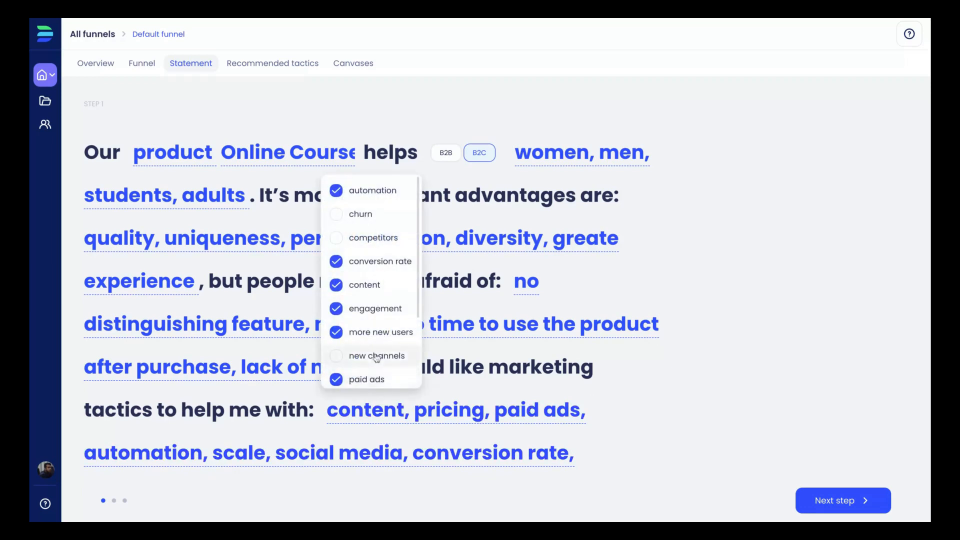
scroll("down", 3)
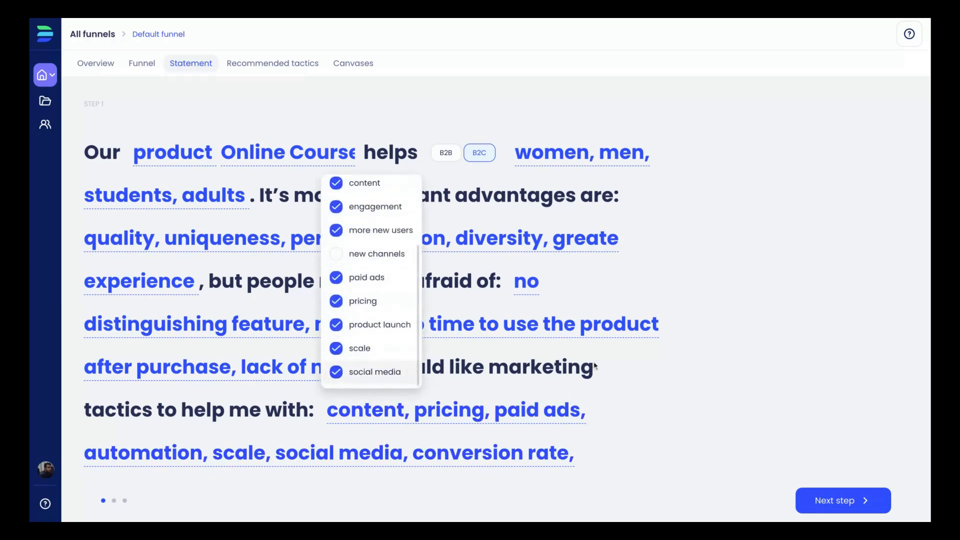
left_click(843, 500)
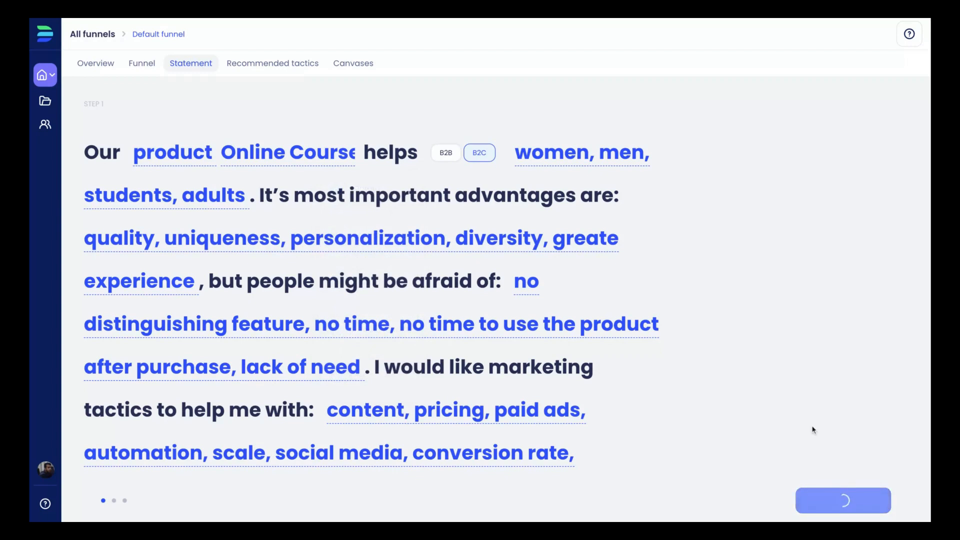
Step: Review the 12 owned channels, including blog, social media and newsletter, then move on
left_click(843, 507)
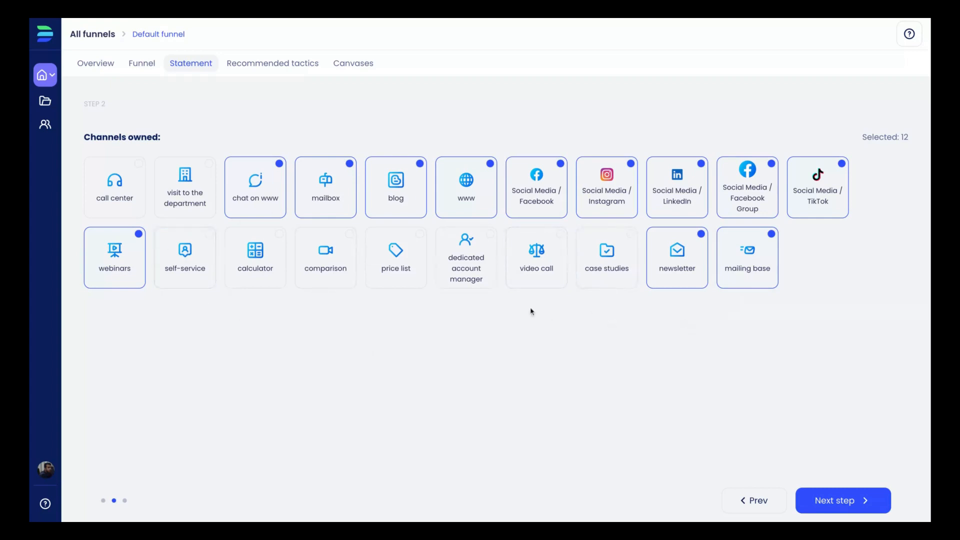
mouse_move(827, 398)
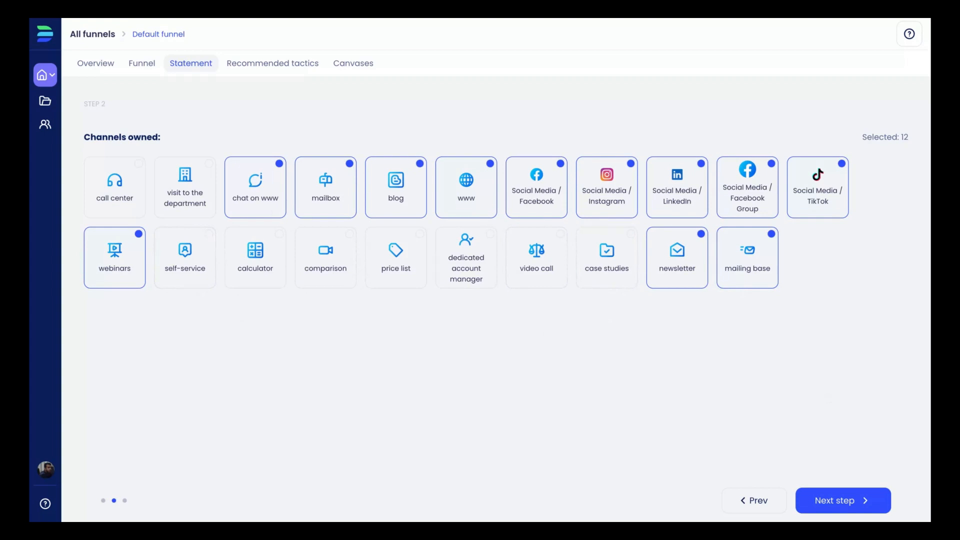
left_click(843, 500)
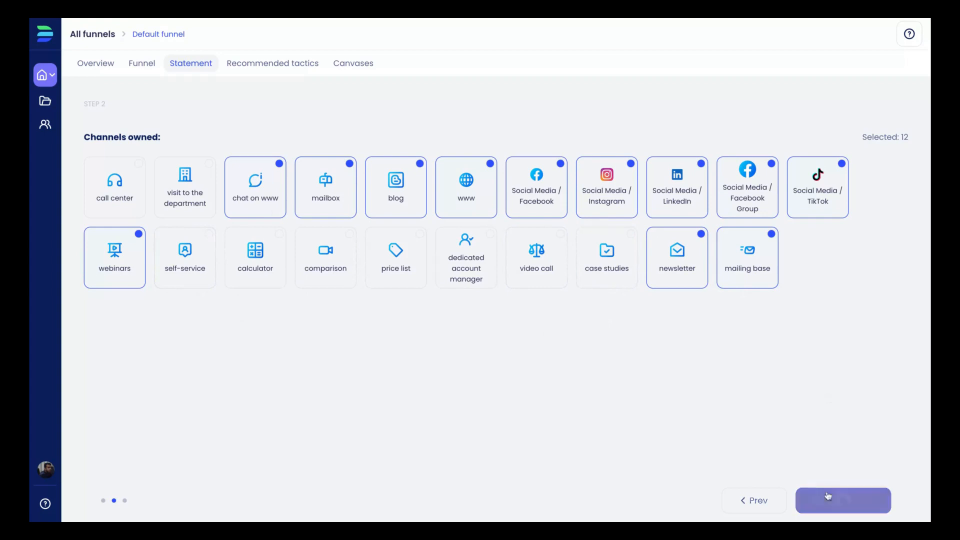
left_click(828, 496)
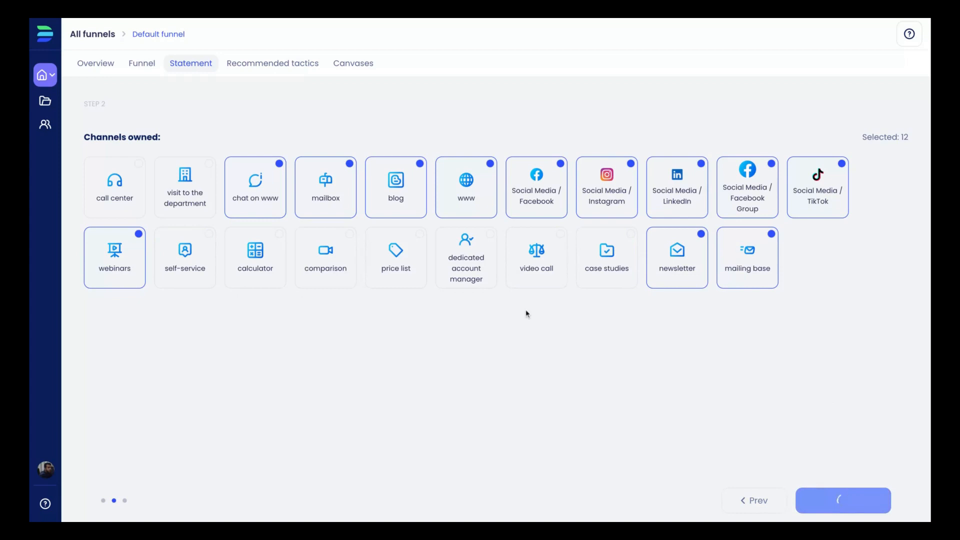
Step: Complete the revenue characteristics step and save the finished funnel statement
left_click(843, 500)
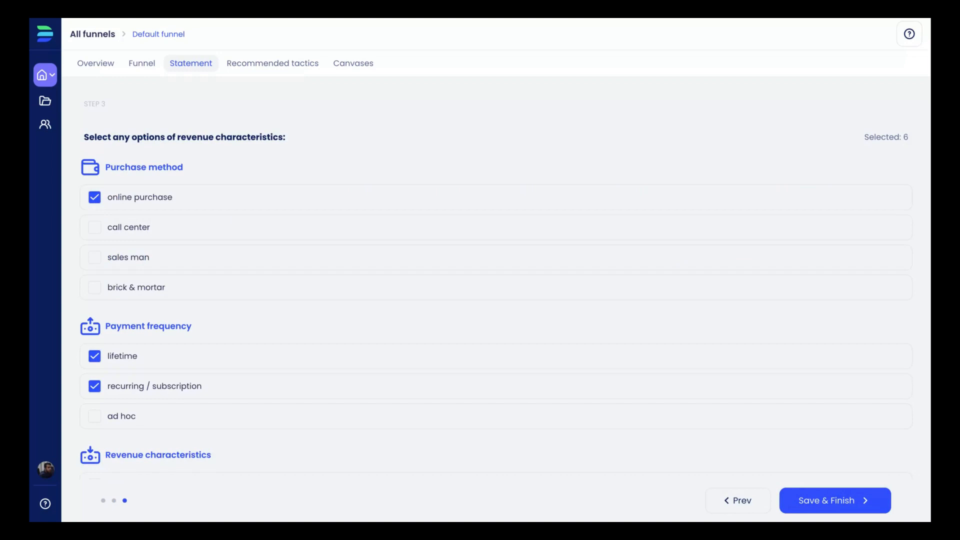
scroll("down", 3)
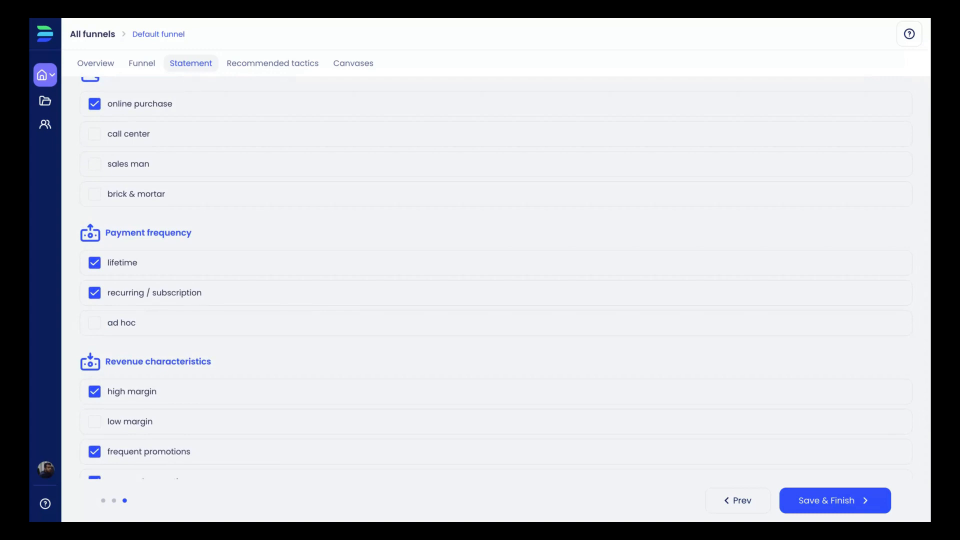
scroll("down", 3)
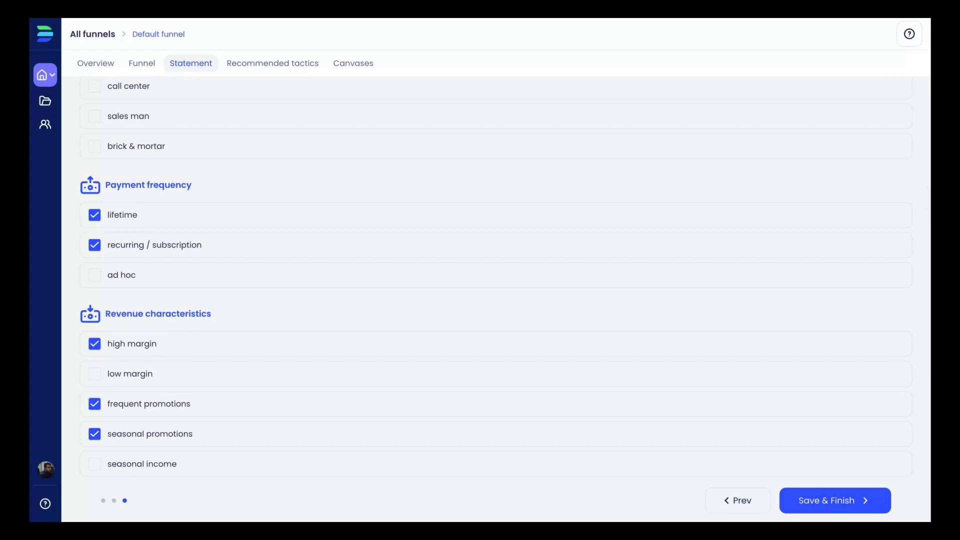
left_click(835, 500)
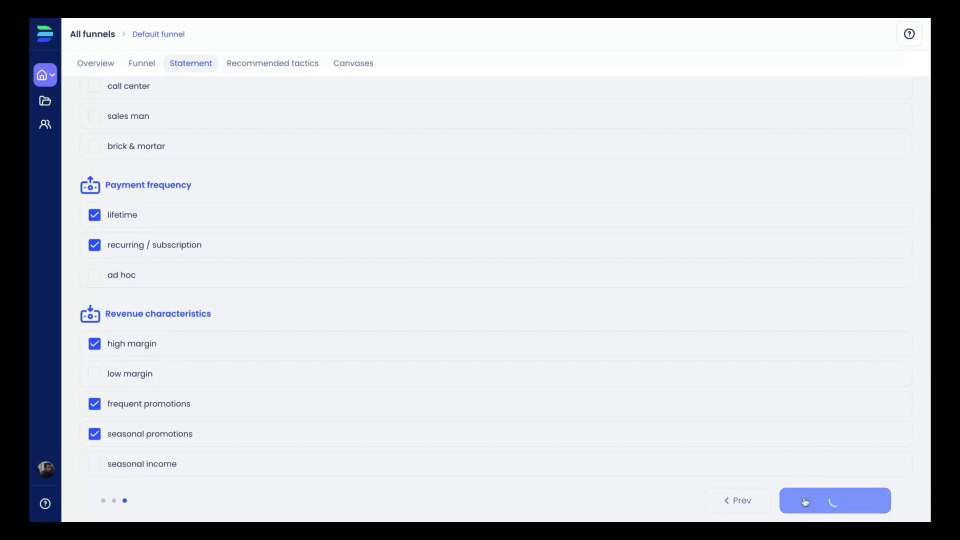
left_click(805, 501)
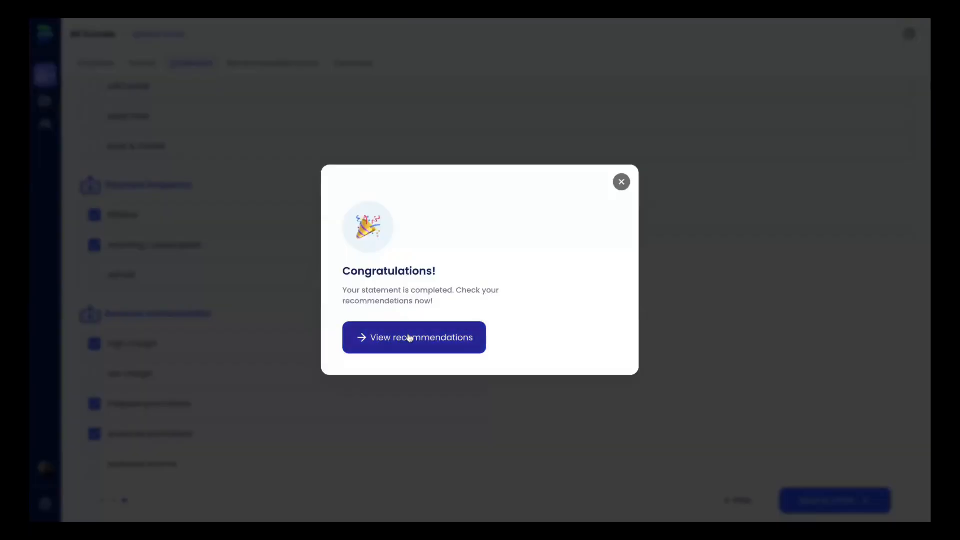
Step: View recommended tactics such as SKAG targeting, Testimonials in paid ads and Ask tactic
left_click(414, 338)
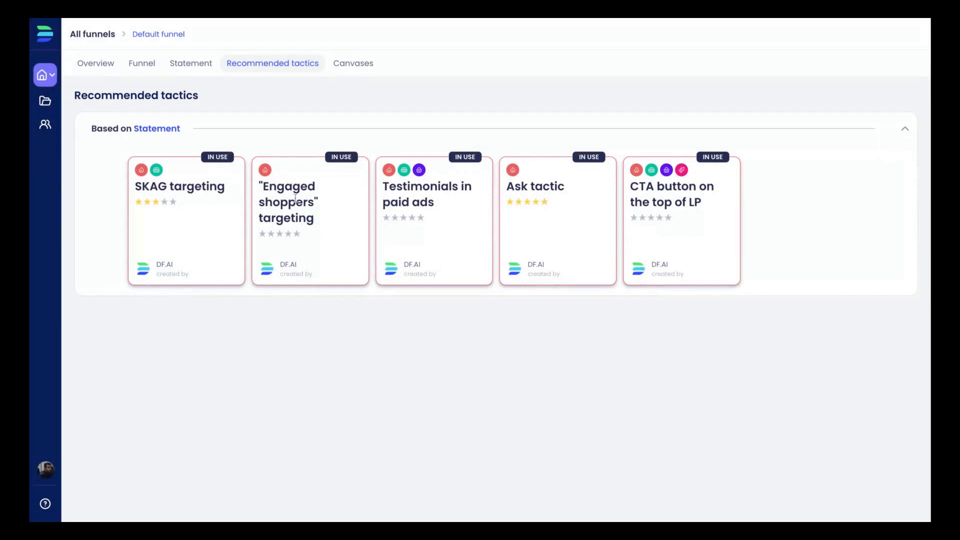
mouse_move(678, 185)
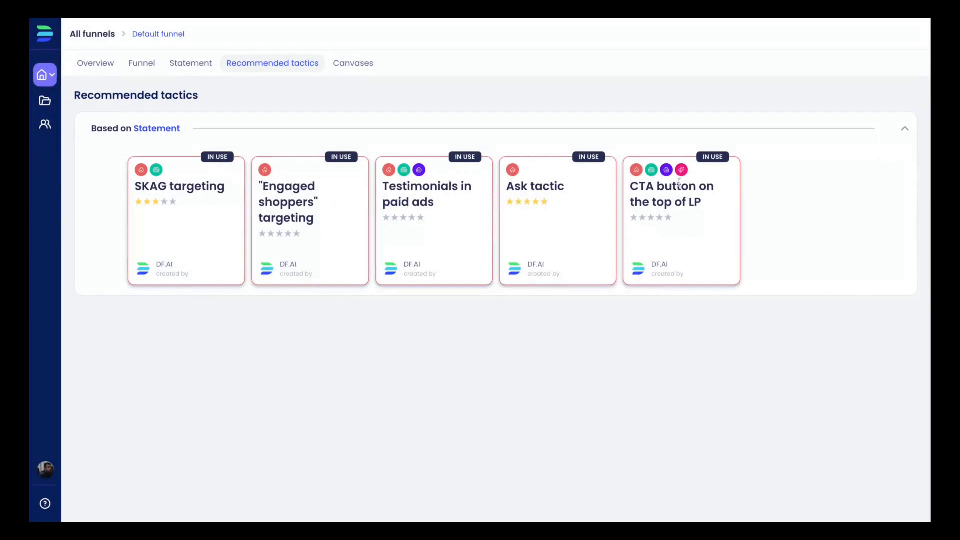
mouse_move(280, 68)
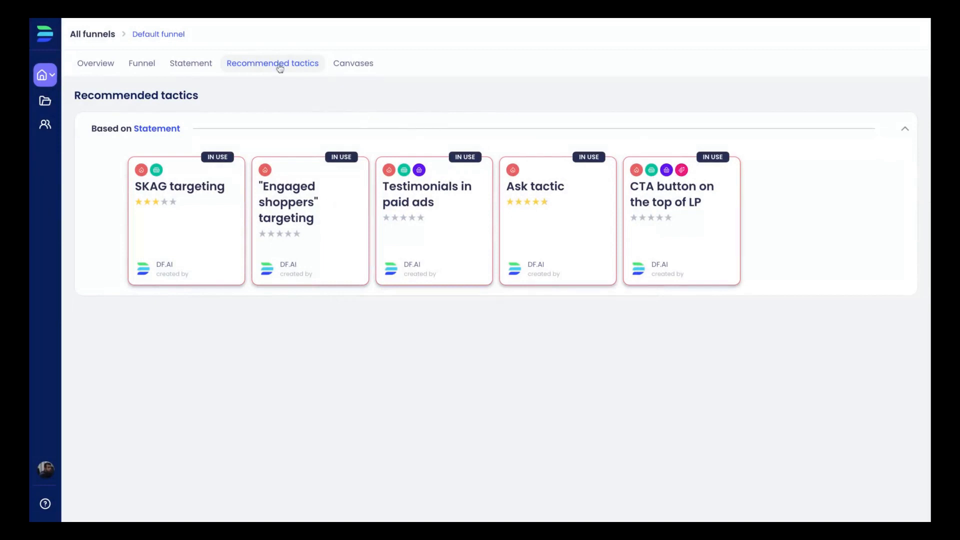
mouse_move(354, 69)
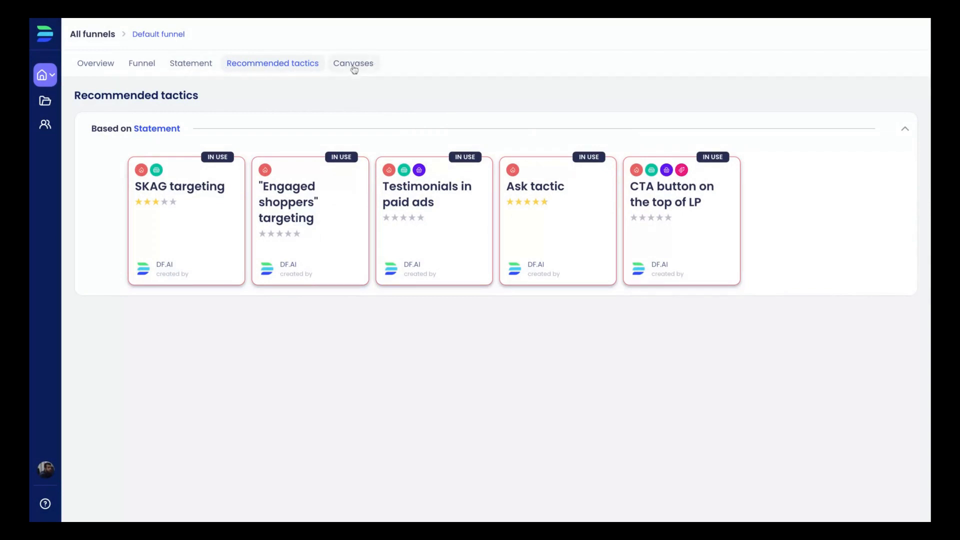
Step: Browse the Business Model Canvas form with its unchecked revenue stream options
left_click(353, 63)
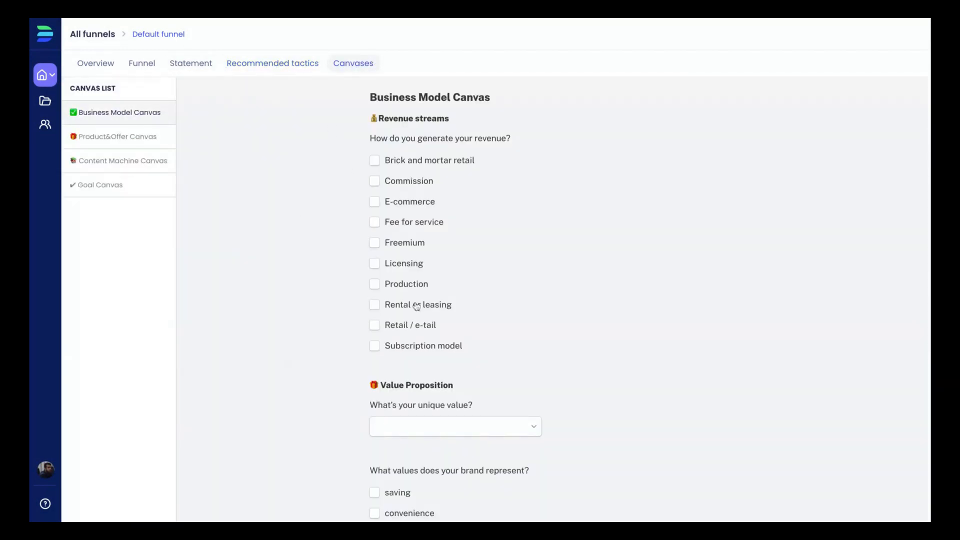
mouse_move(569, 274)
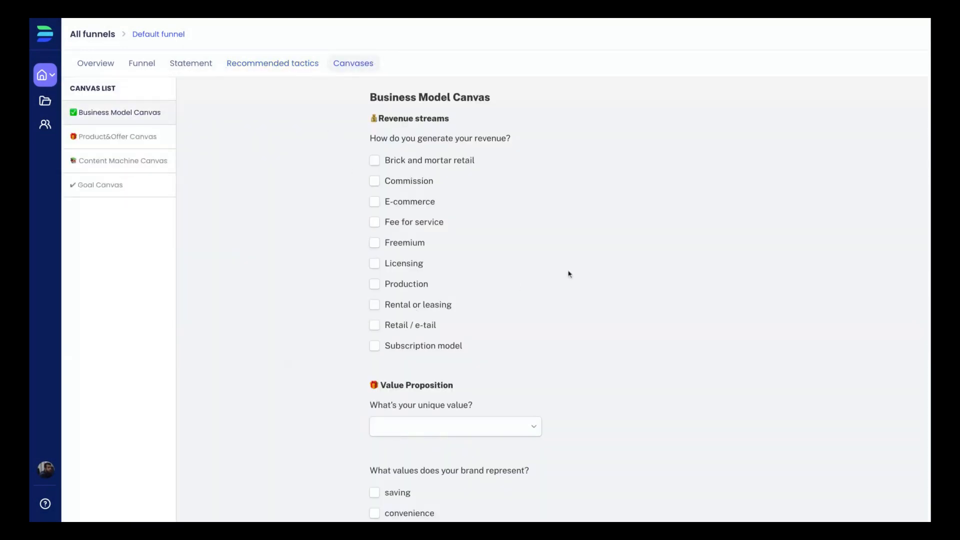
mouse_move(240, 161)
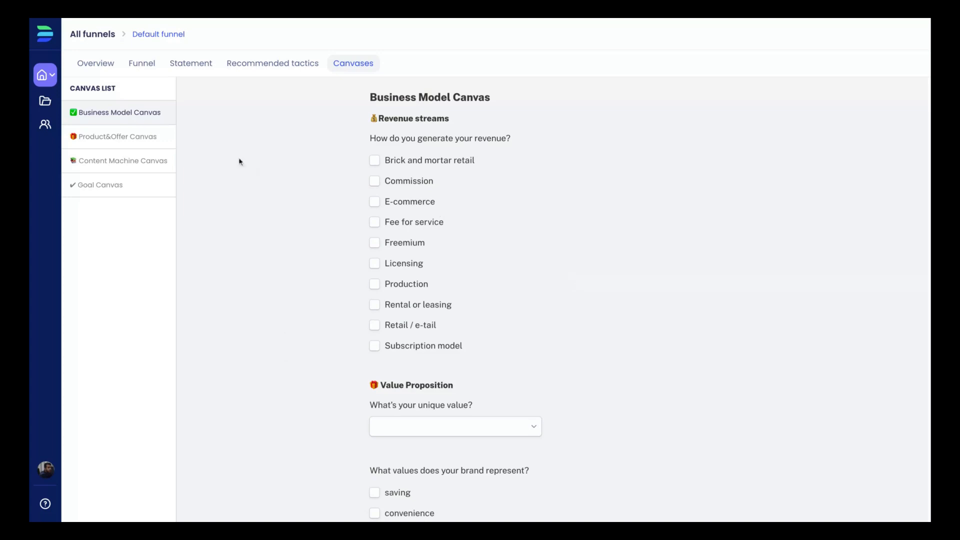
mouse_move(88, 105)
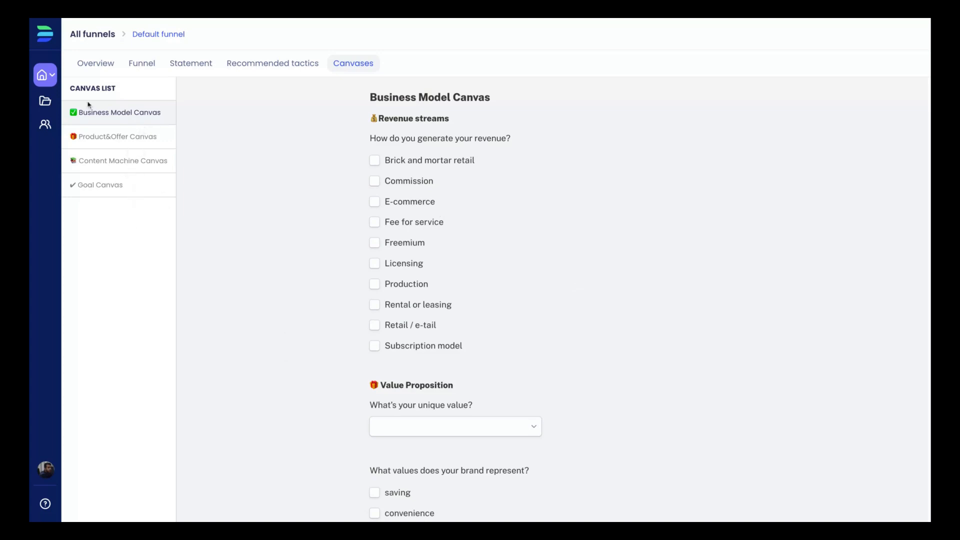
scroll("down", 3)
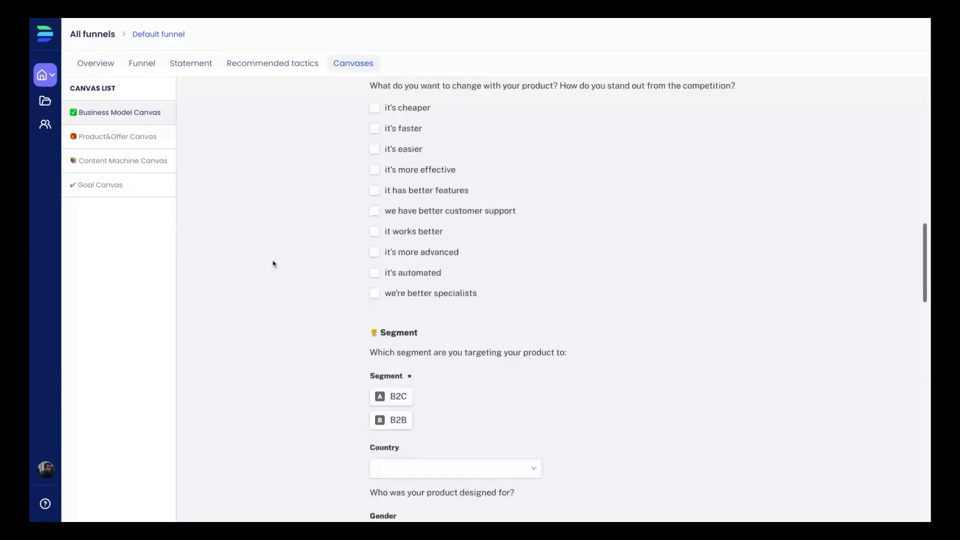
scroll("up", 3)
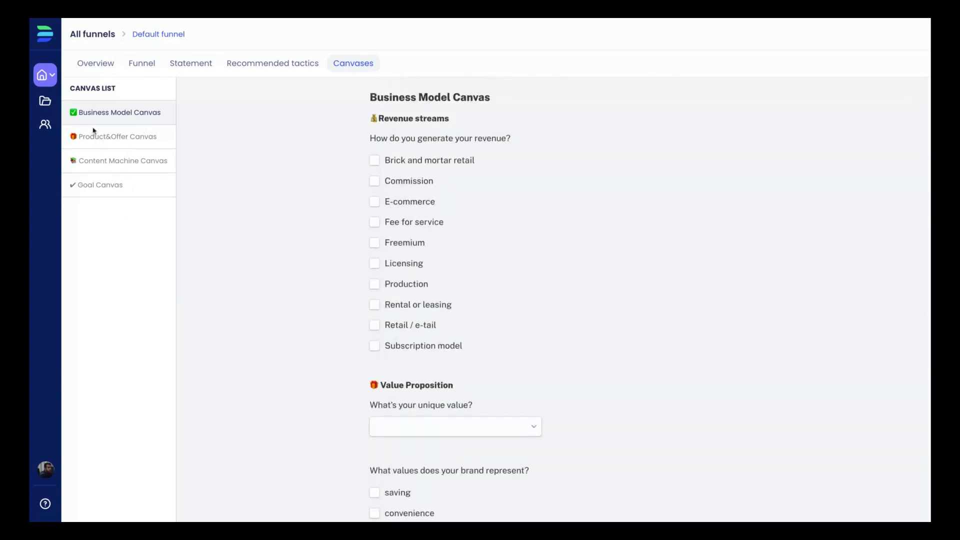
mouse_move(177, 153)
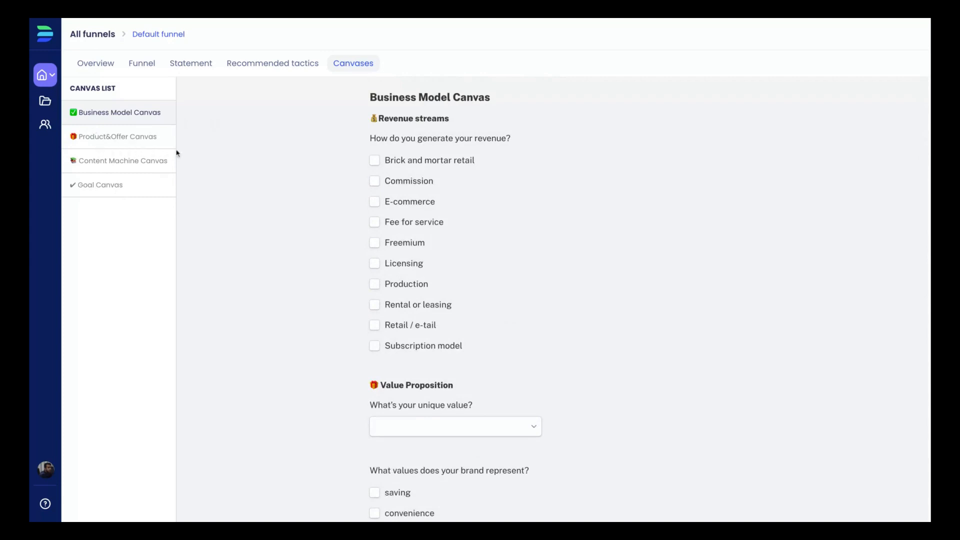
mouse_move(158, 187)
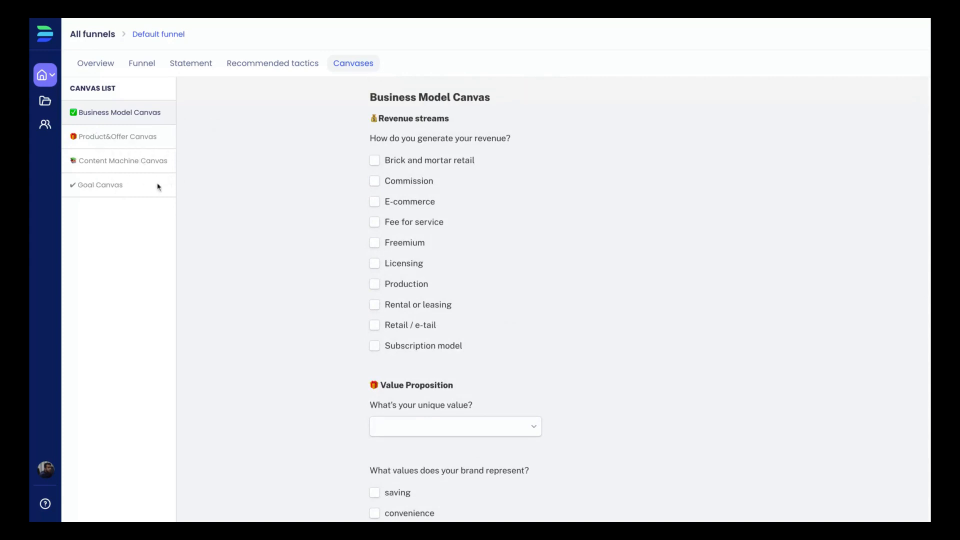
mouse_move(240, 168)
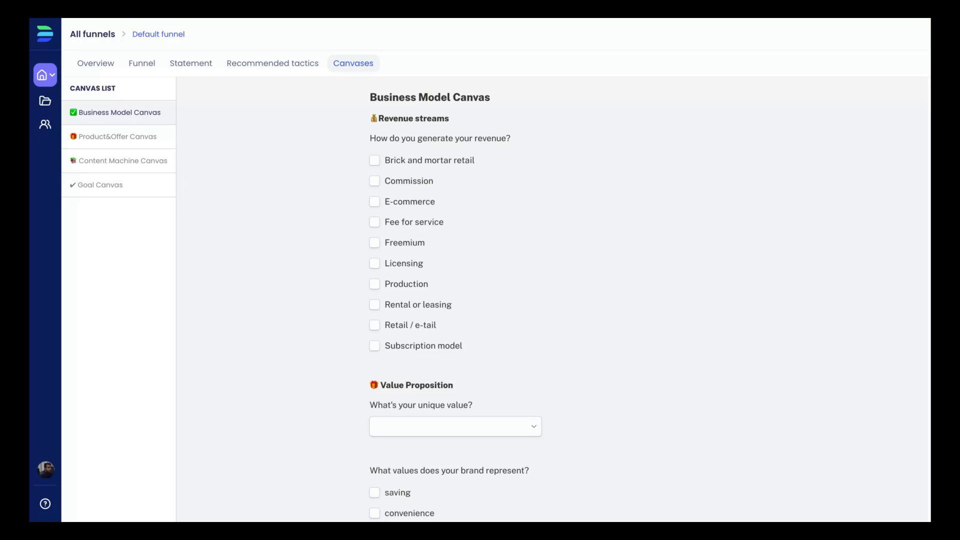
mouse_move(276, 73)
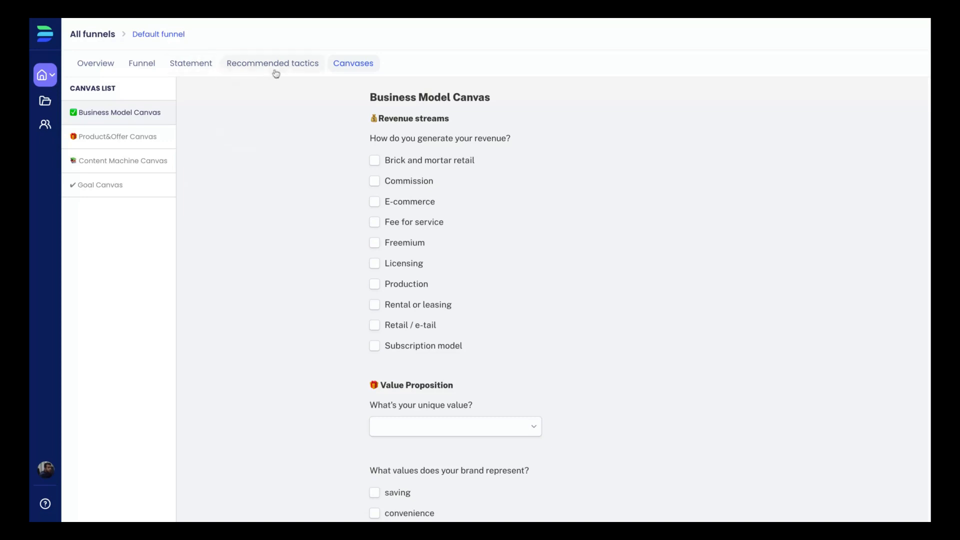
Step: Revisit recommended tactics, then view the funnel Overview showing 0/5 tactics done
left_click(272, 63)
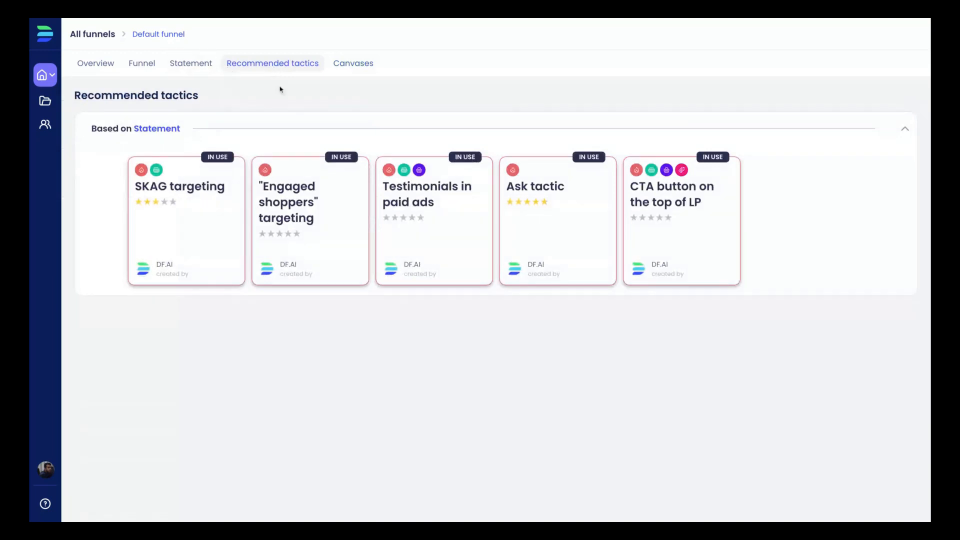
mouse_move(634, 206)
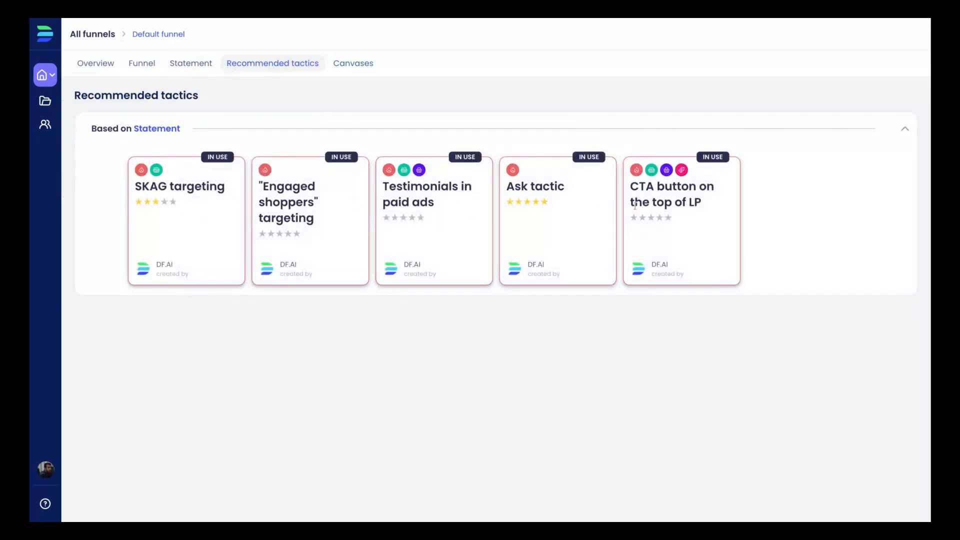
mouse_move(40, 64)
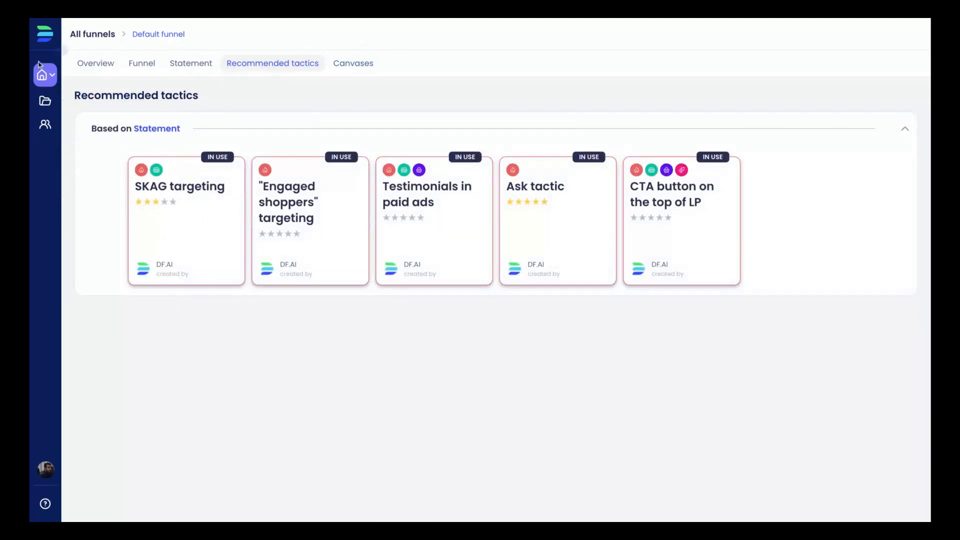
left_click(95, 63)
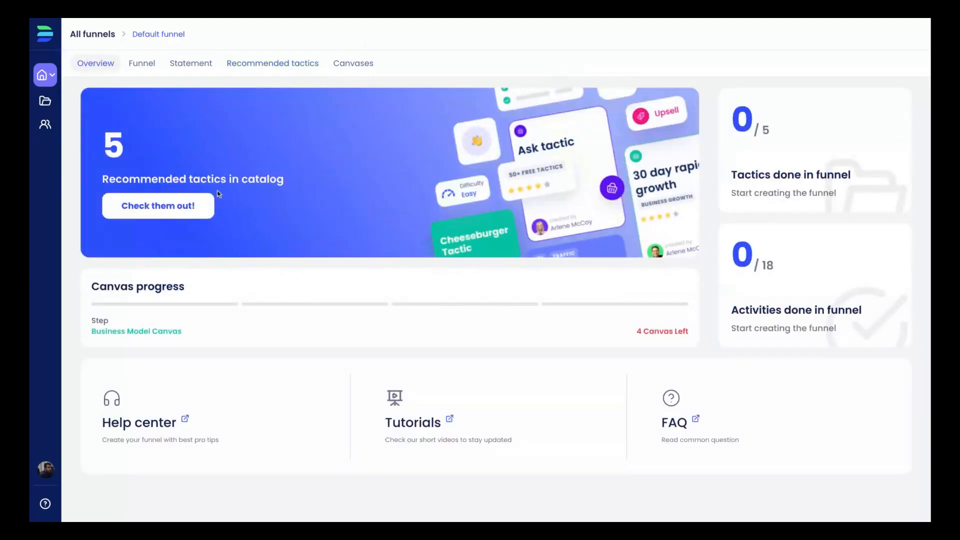
Step: Show the funnel board with four Icebreaker tactics and the CTA tactic under Cheeseburger
left_click(142, 63)
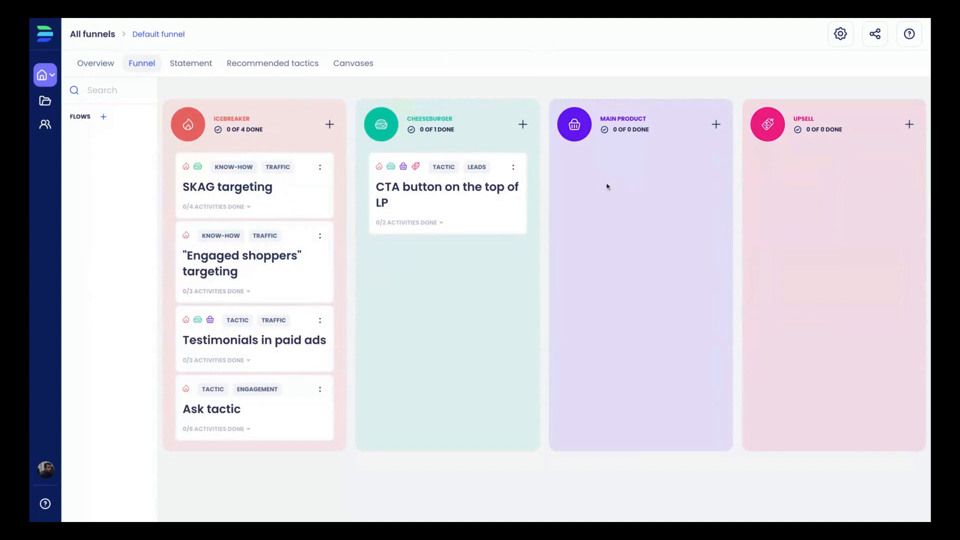
mouse_move(718, 193)
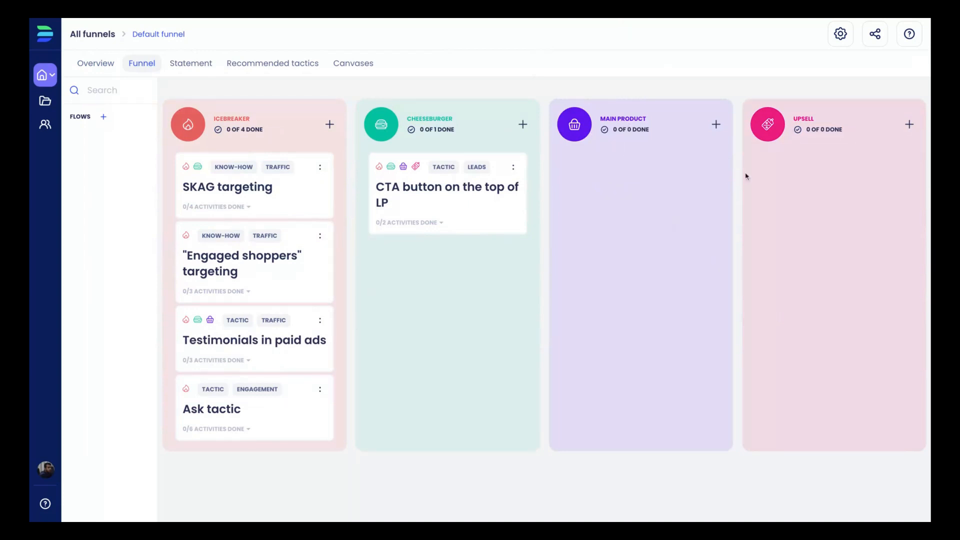
mouse_move(767, 124)
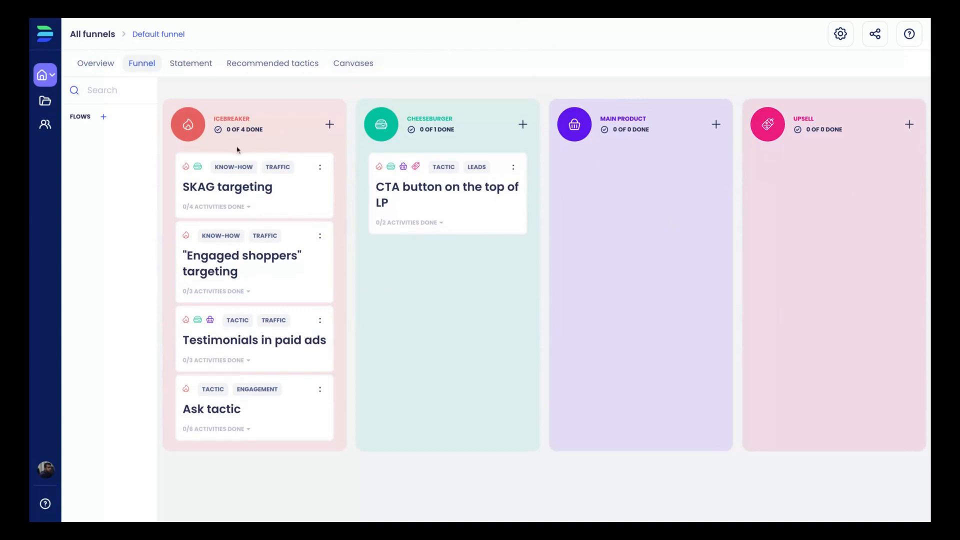
mouse_move(428, 243)
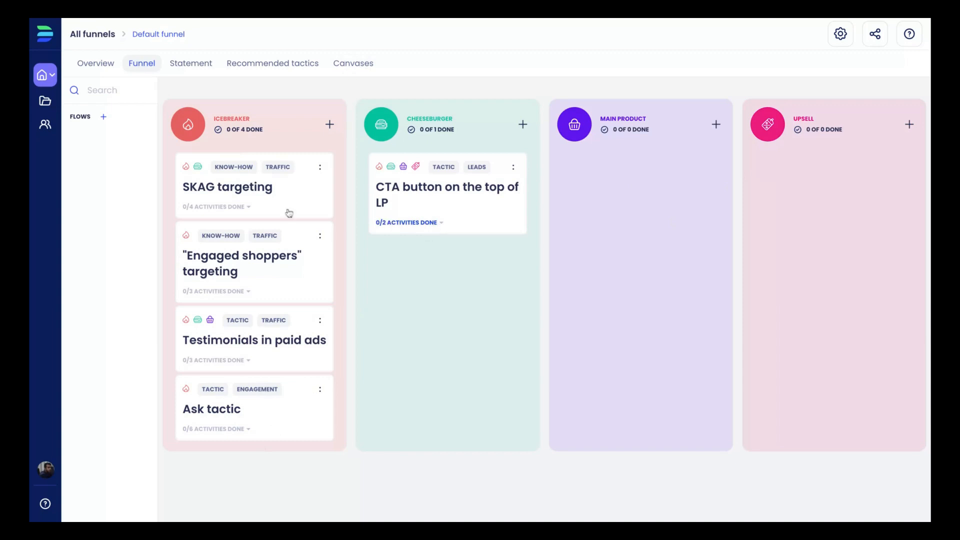
mouse_move(254, 411)
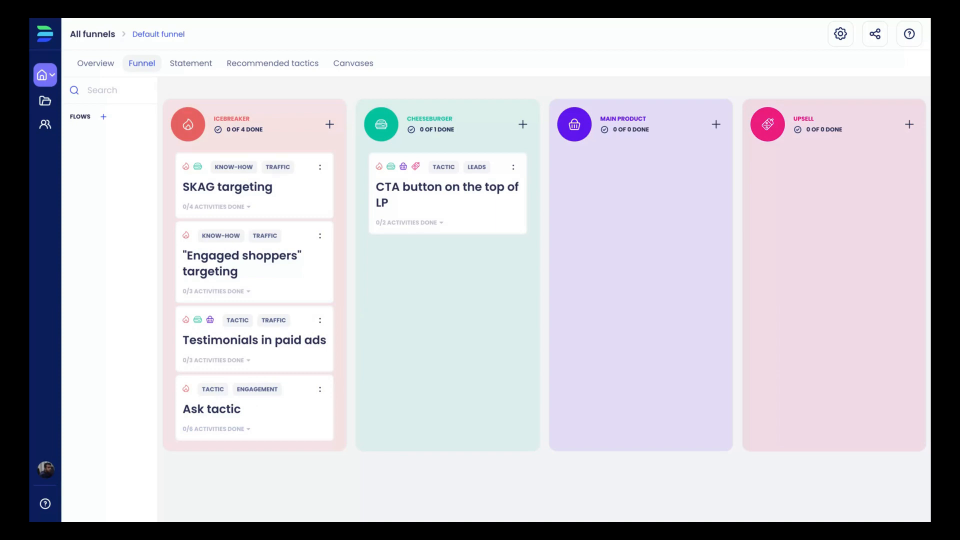
mouse_move(296, 274)
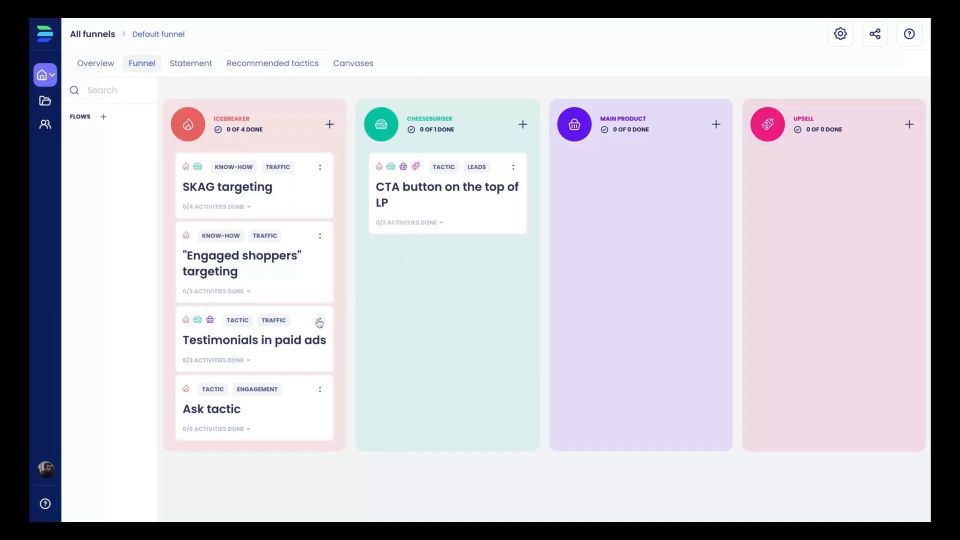
Step: Open the Testimonials in paid ads tactic to see its collect, graphics and launch steps
left_click(319, 321)
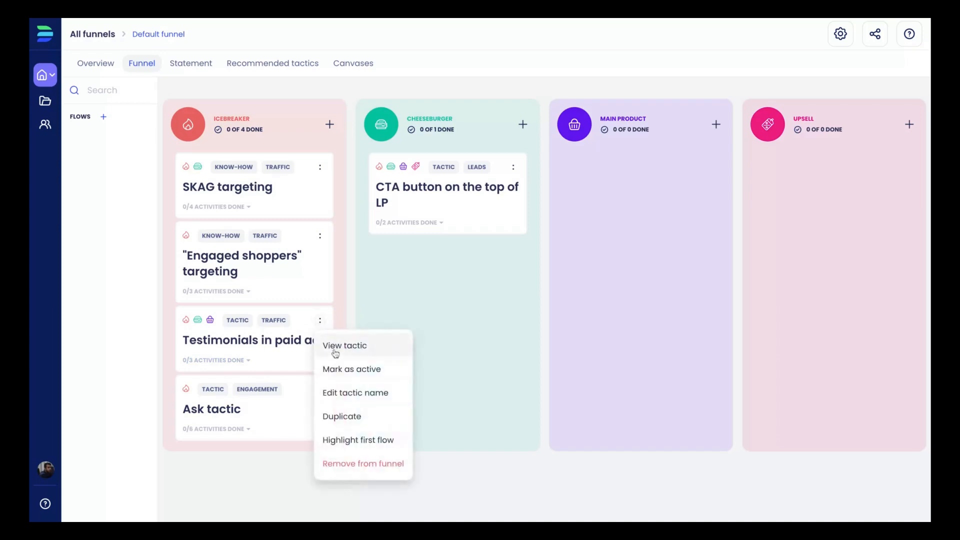
left_click(344, 346)
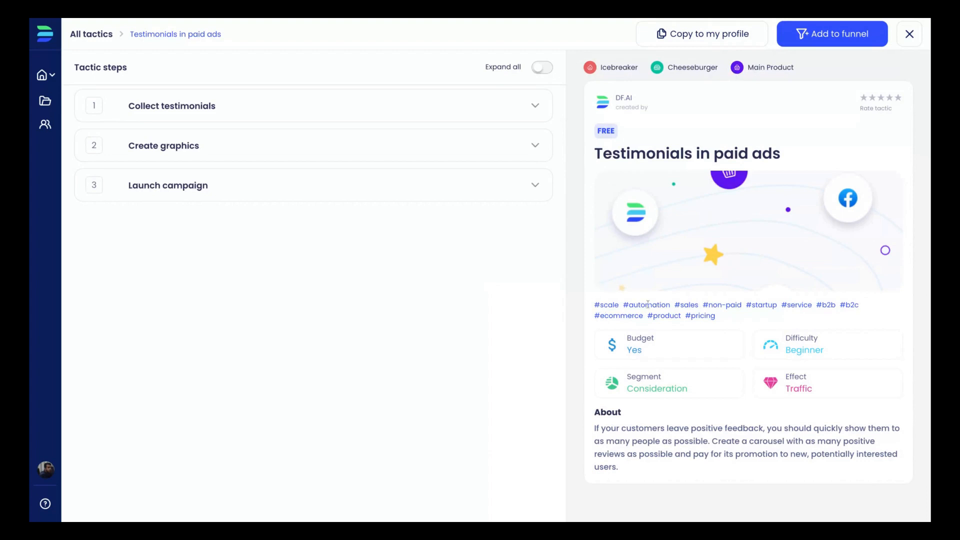
mouse_move(649, 351)
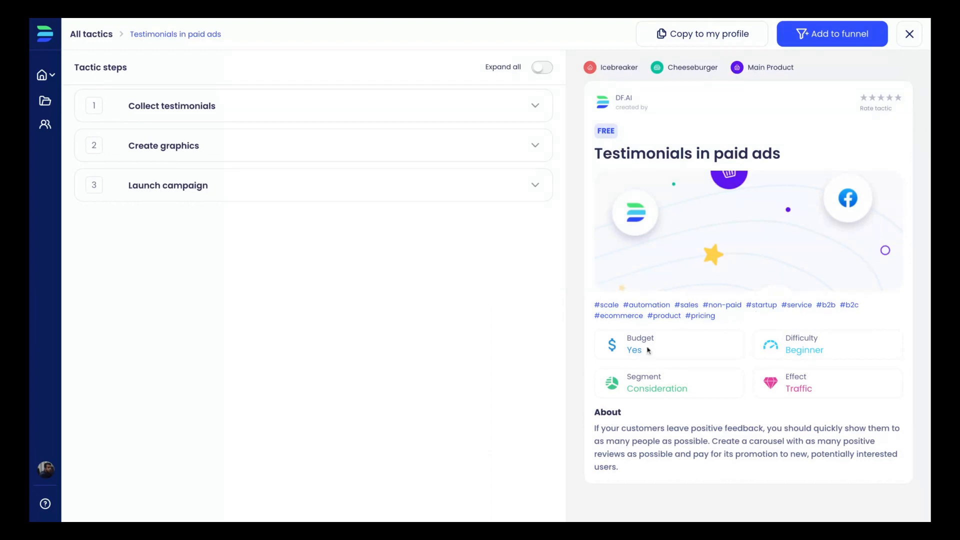
mouse_move(825, 342)
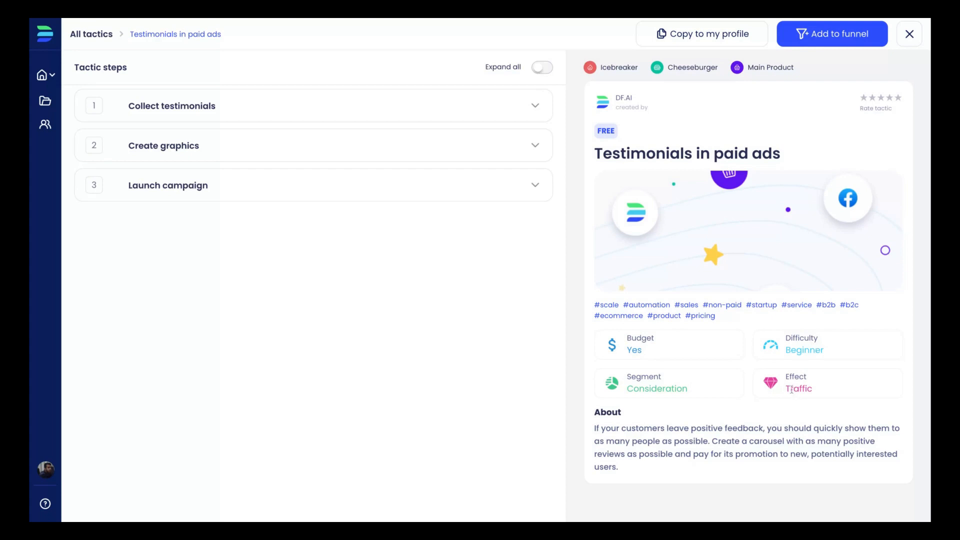
mouse_move(632, 388)
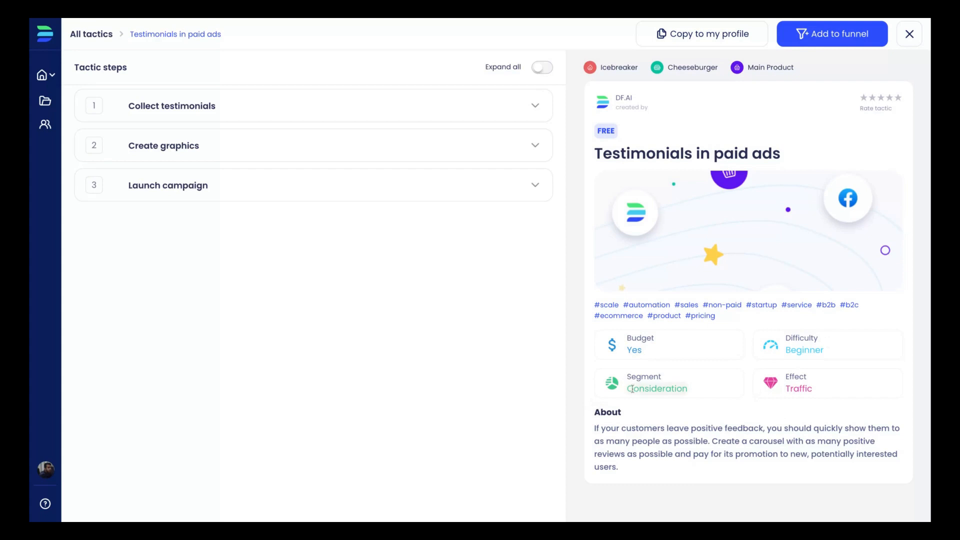
mouse_move(634, 390)
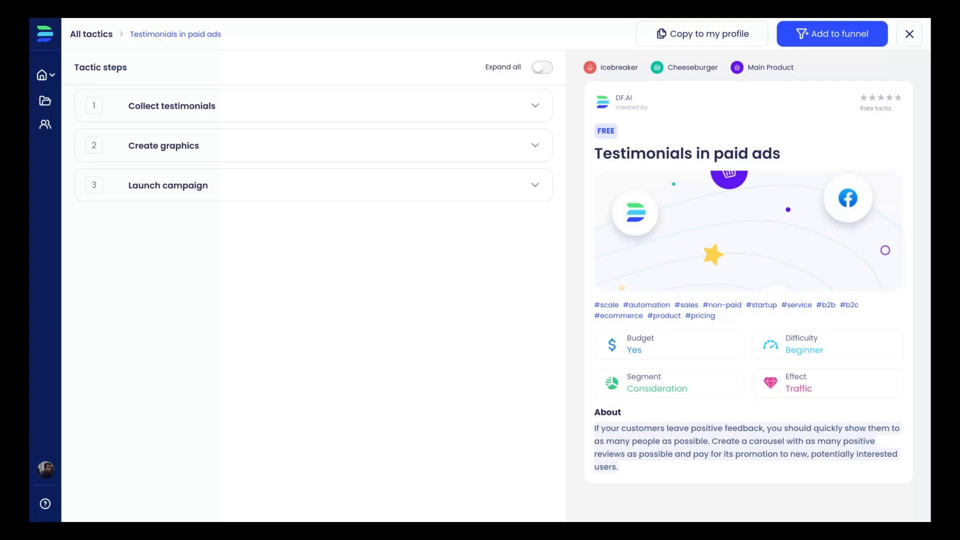
mouse_move(387, 119)
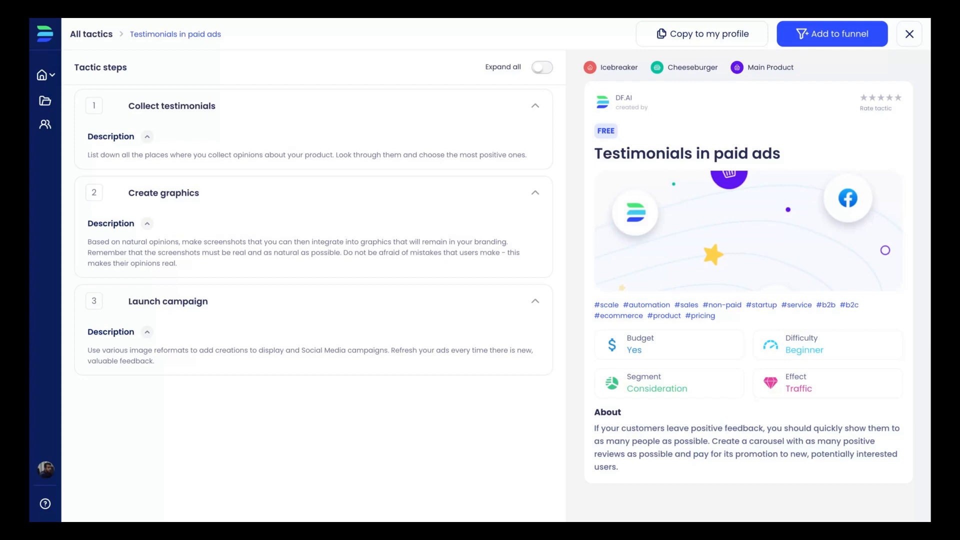
mouse_move(103, 33)
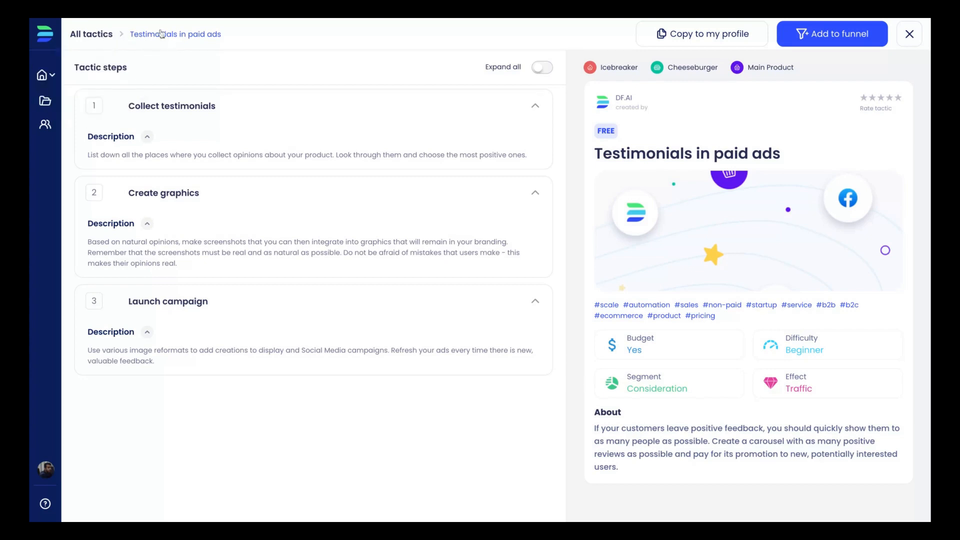
Step: Go back to All tactics, glance at the all-funnels overview, then reopen Tactics
left_click(895, 34)
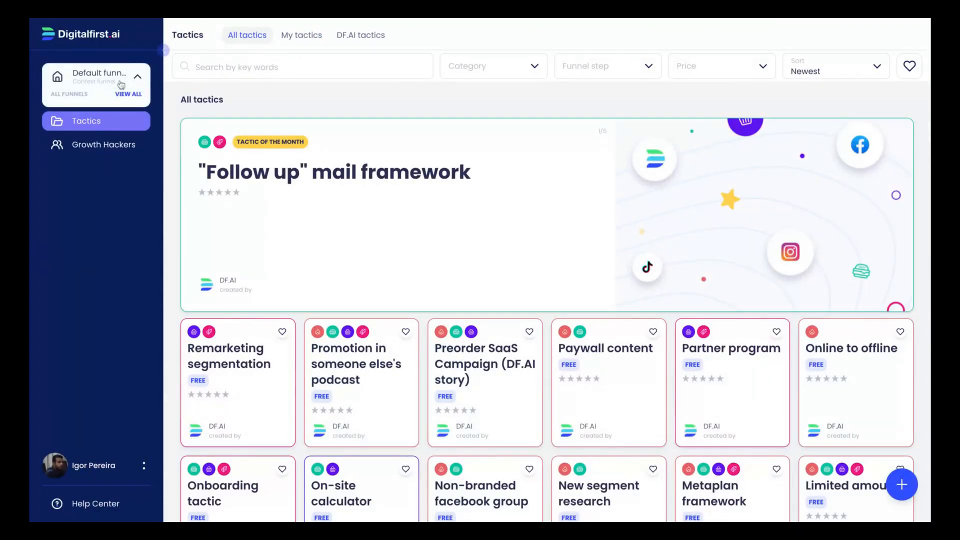
left_click(128, 94)
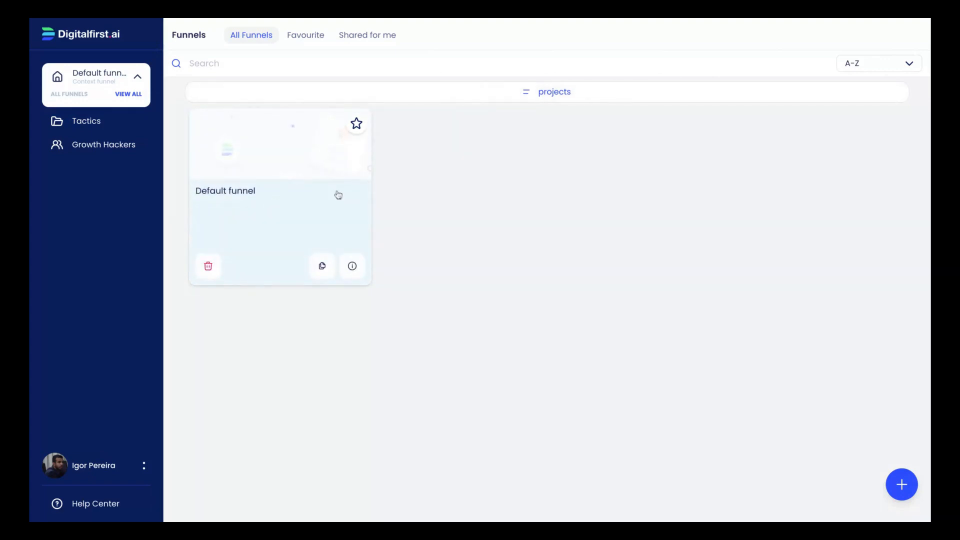
mouse_move(346, 136)
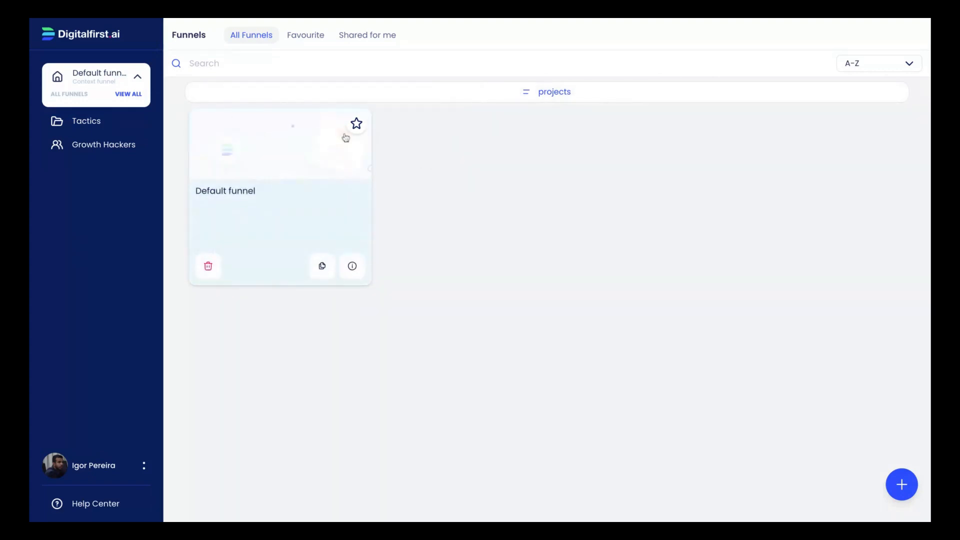
mouse_move(239, 197)
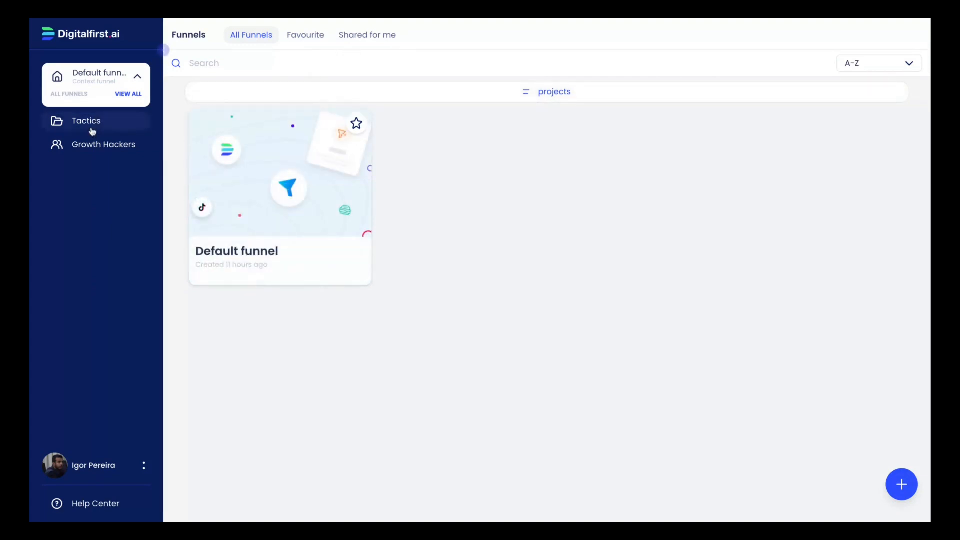
left_click(86, 121)
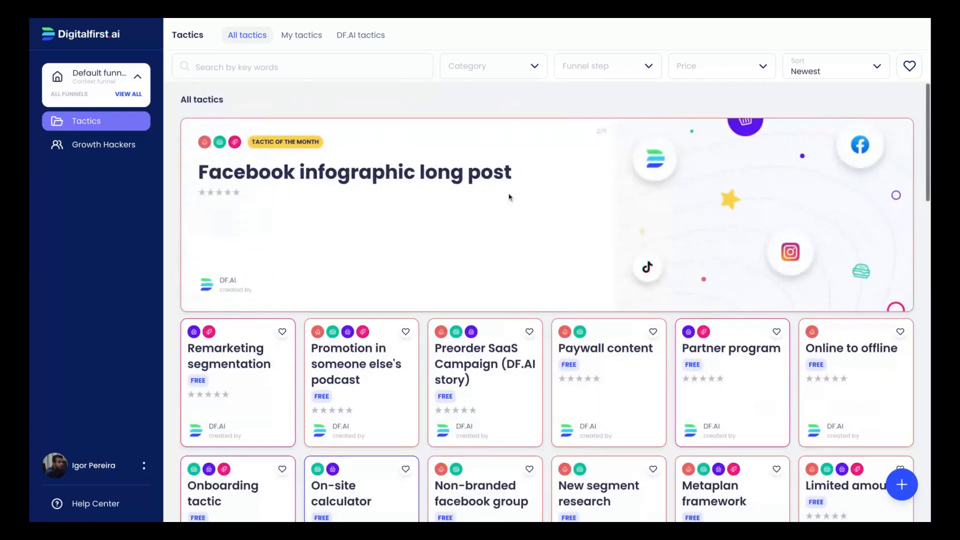
Step: Search tactics for 'instagram', clear it, then filter the catalogue to the engagement category
left_click(300, 66)
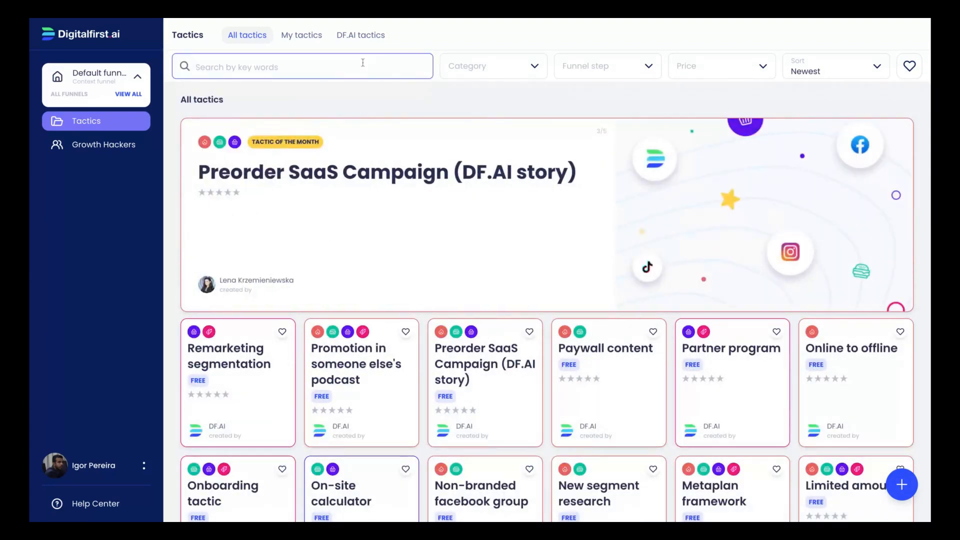
type("instagram")
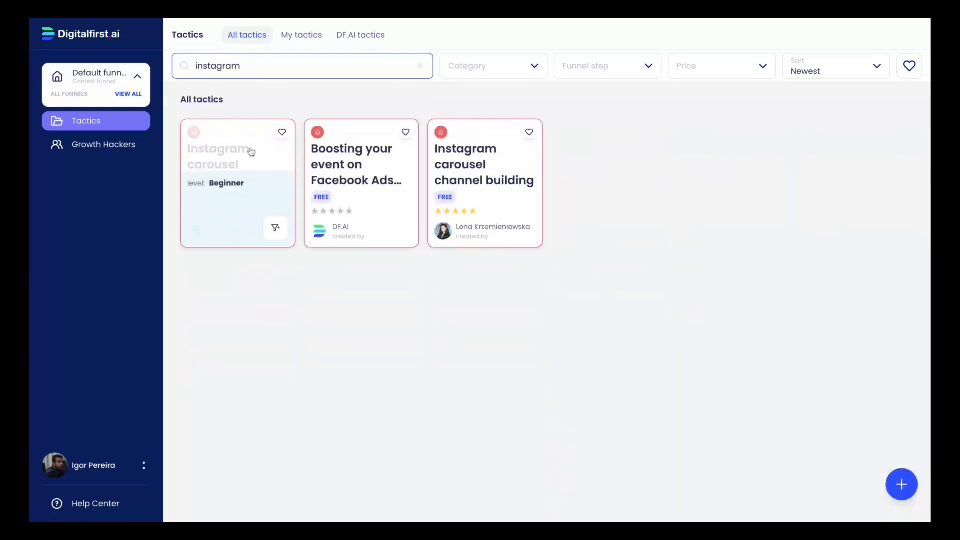
mouse_move(218, 212)
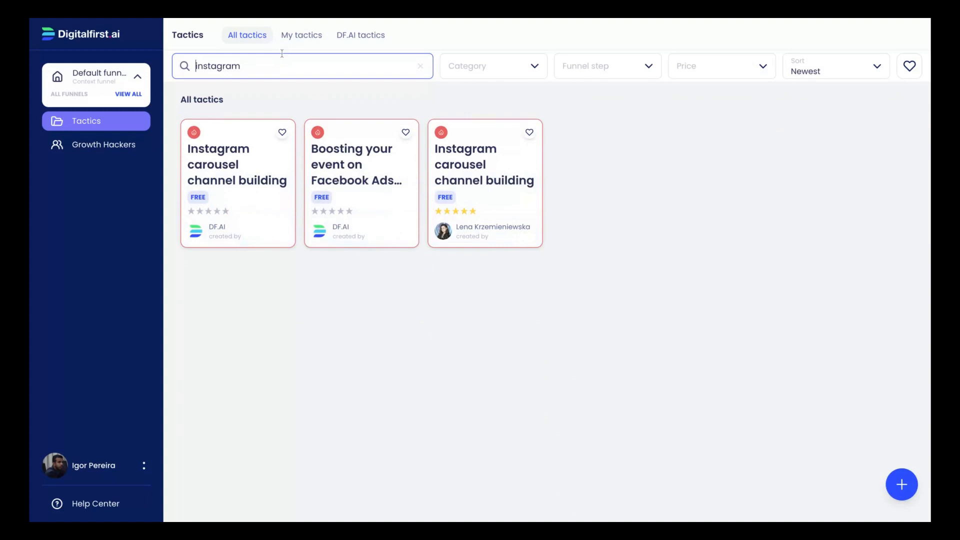
left_click(420, 66)
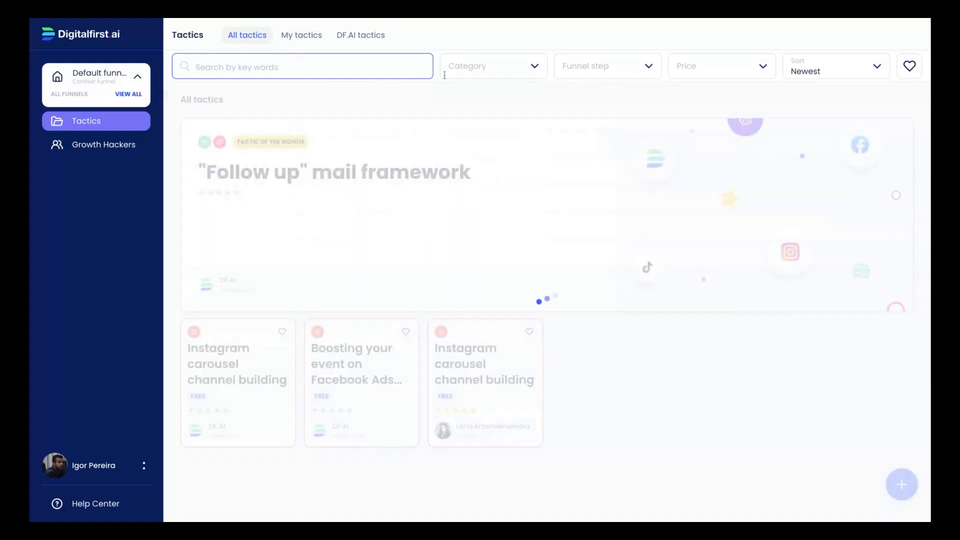
left_click(494, 65)
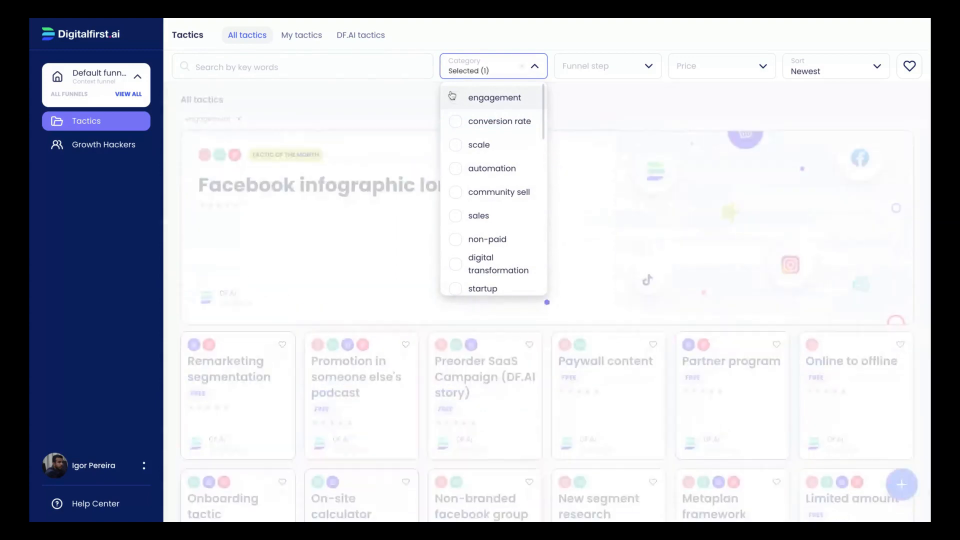
left_click(455, 97)
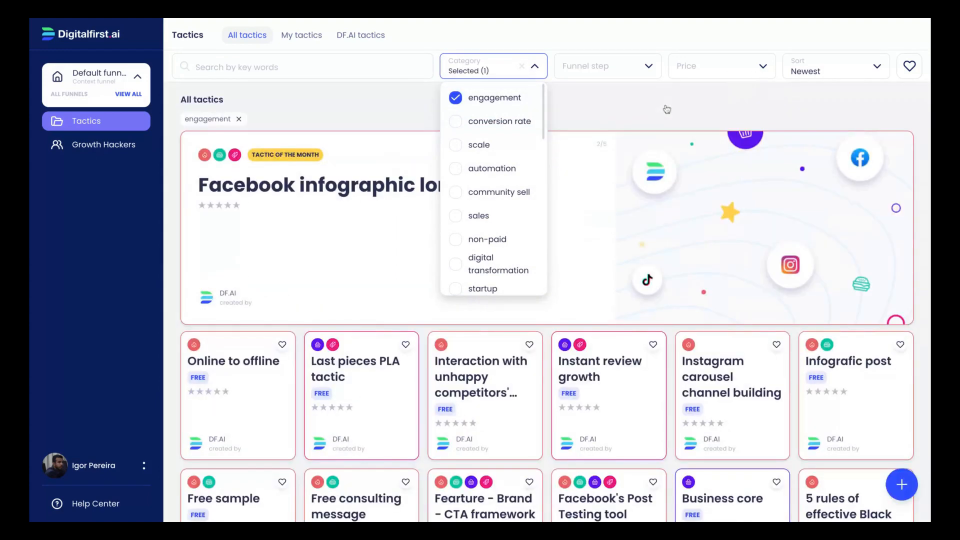
scroll("down", 3)
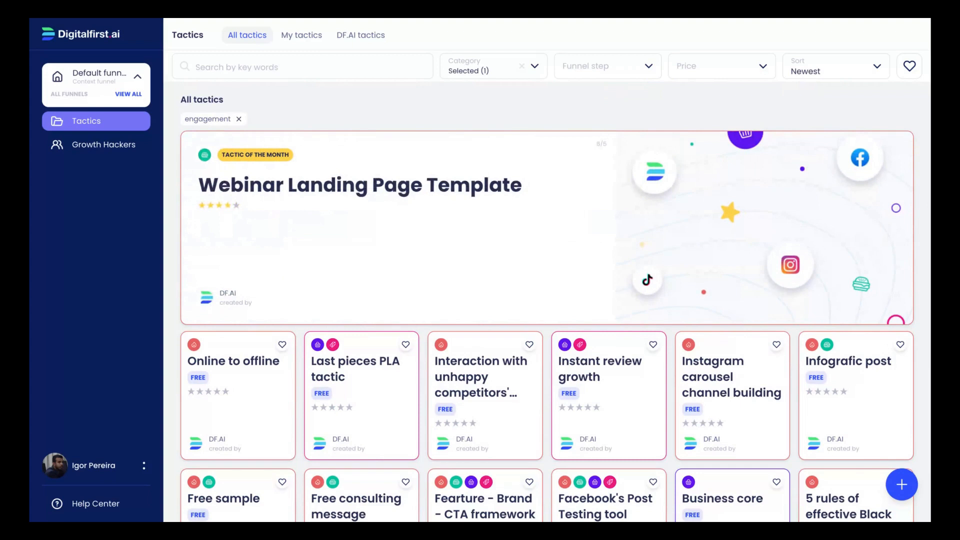
Step: Review the fully expanded Infografic post tactic and its funnel stages, then go to Growth Hackers
left_click(848, 361)
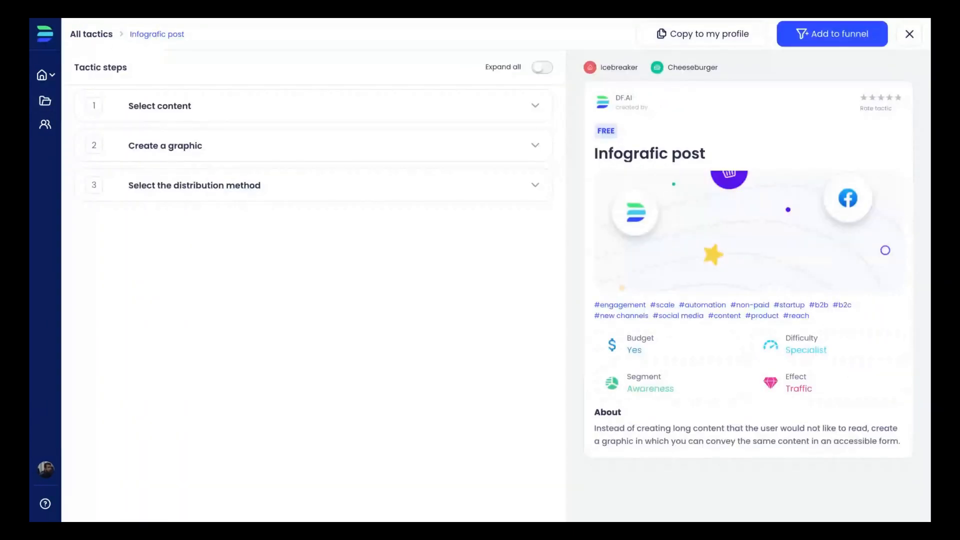
left_click(160, 105)
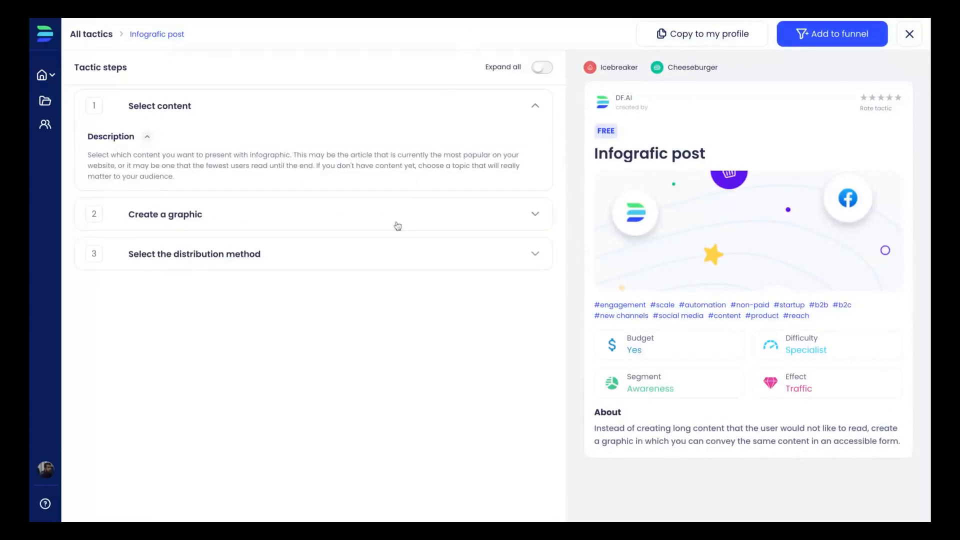
left_click(399, 226)
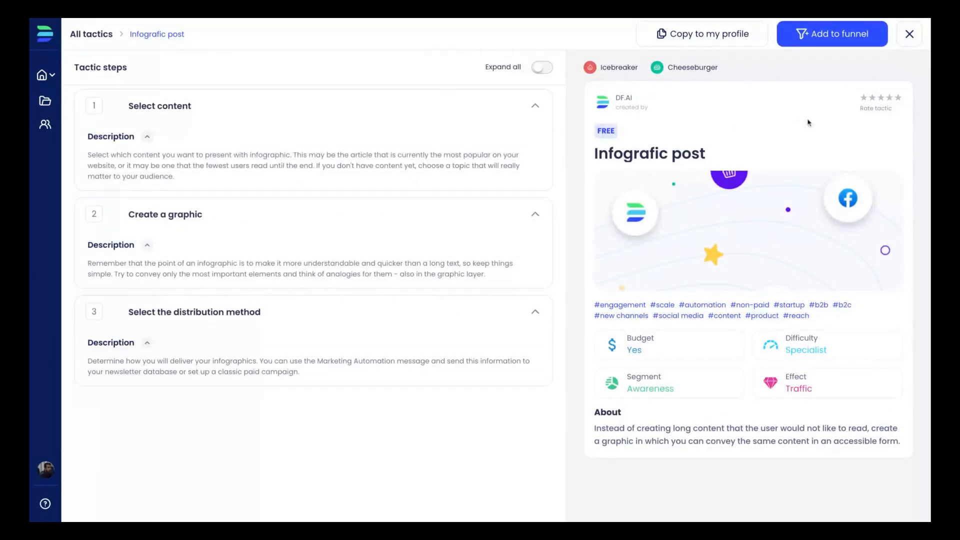
mouse_move(786, 129)
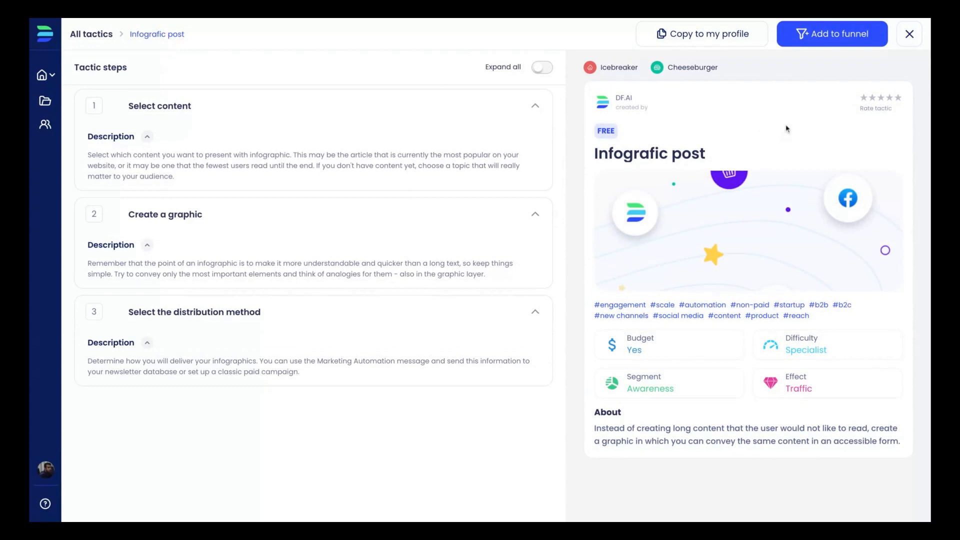
mouse_move(758, 47)
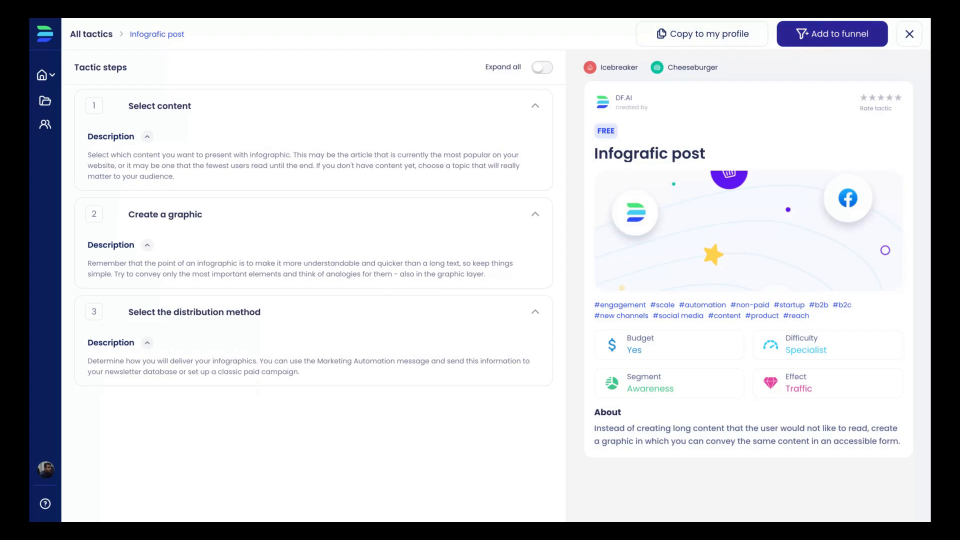
left_click(832, 34)
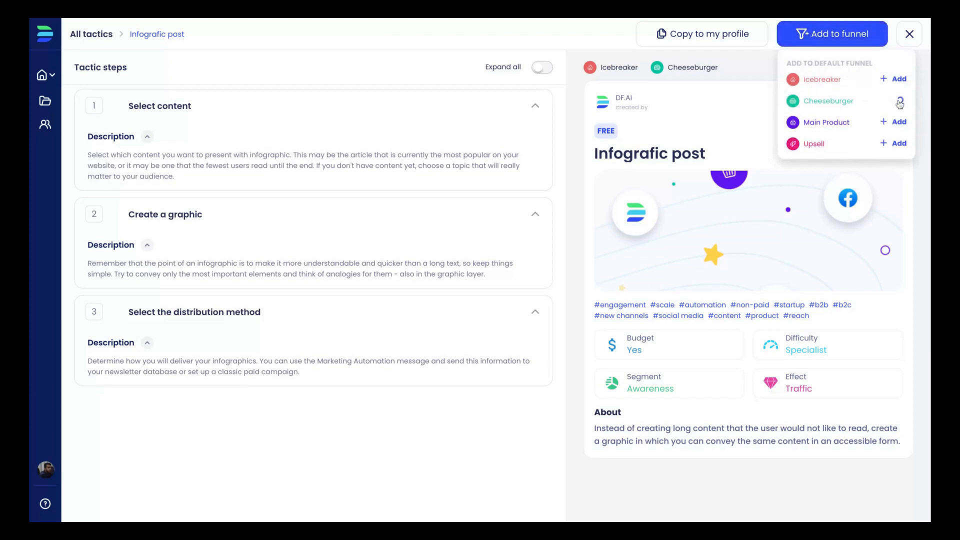
left_click(899, 101)
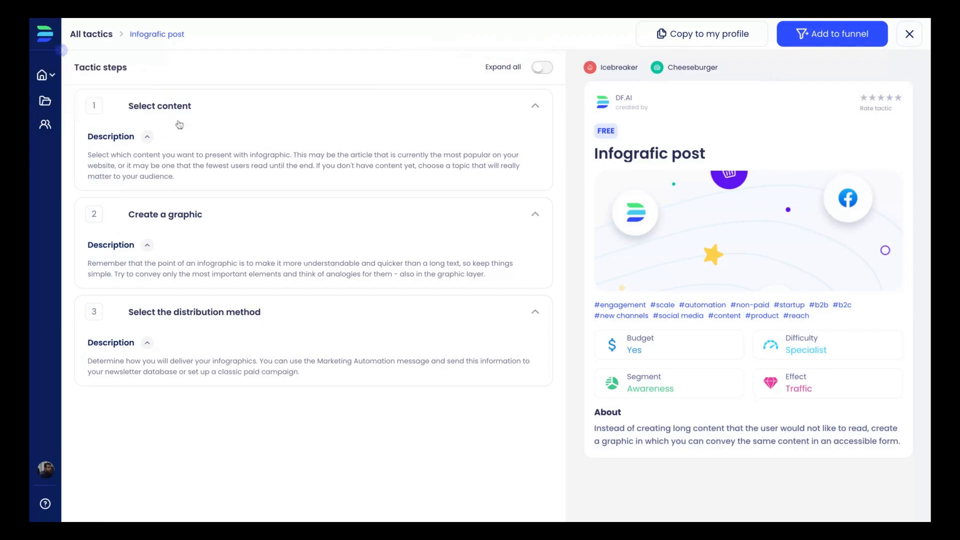
mouse_move(455, 87)
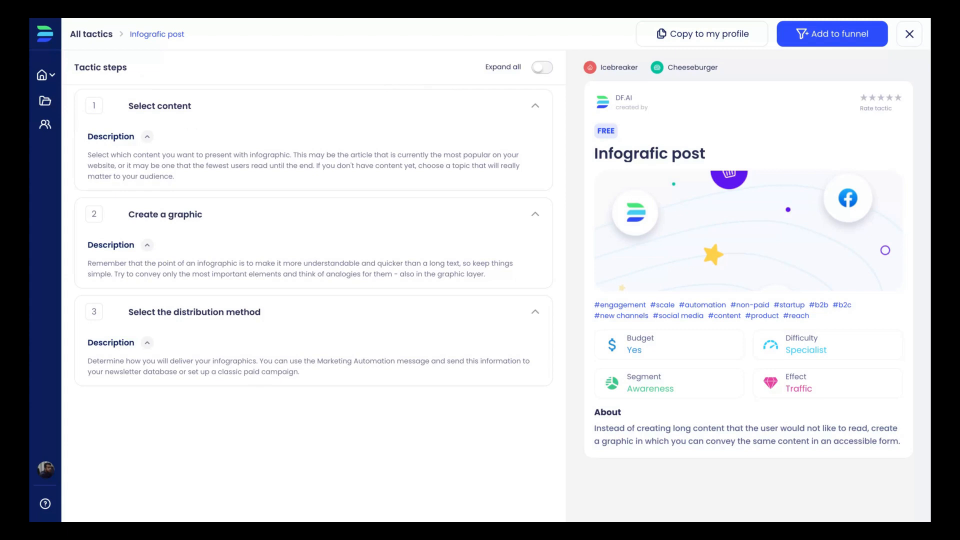
mouse_move(43, 126)
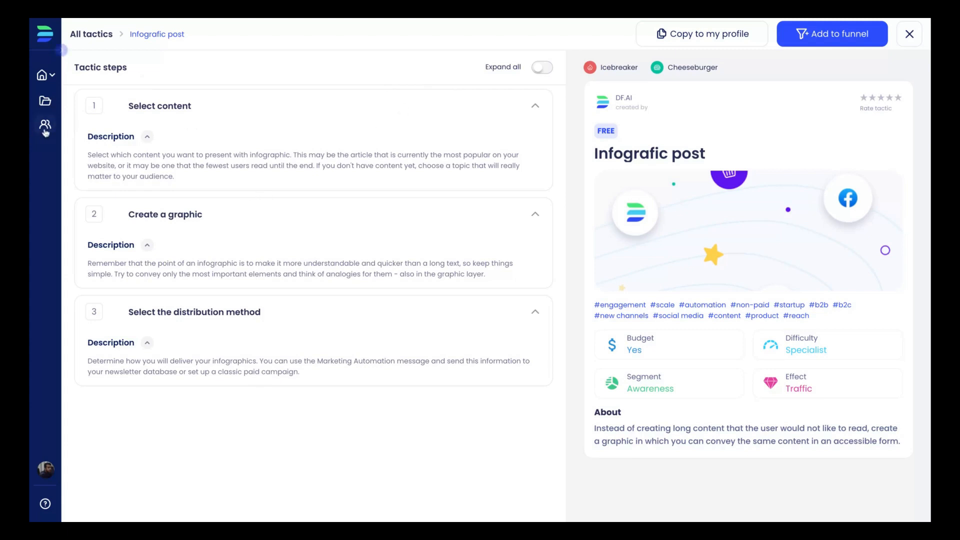
left_click(43, 125)
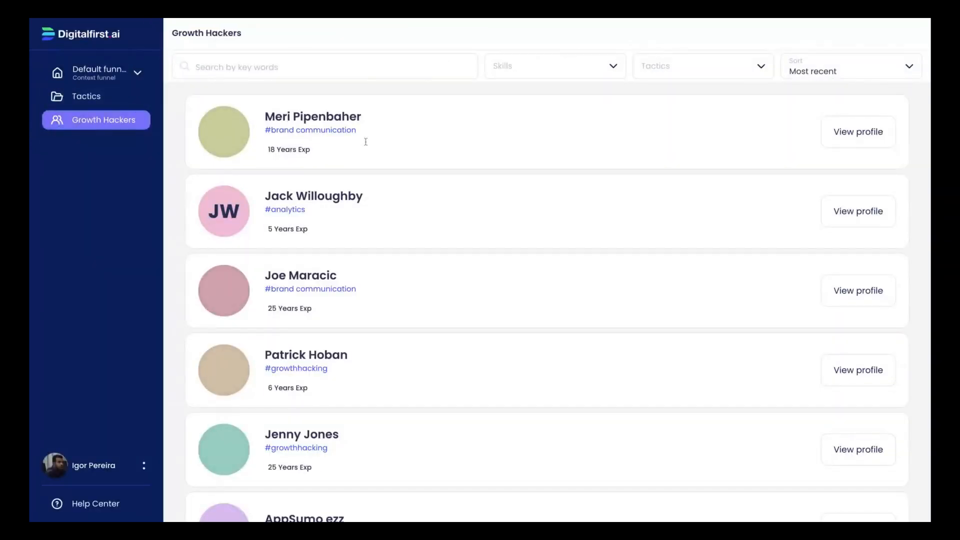
scroll("down", 3)
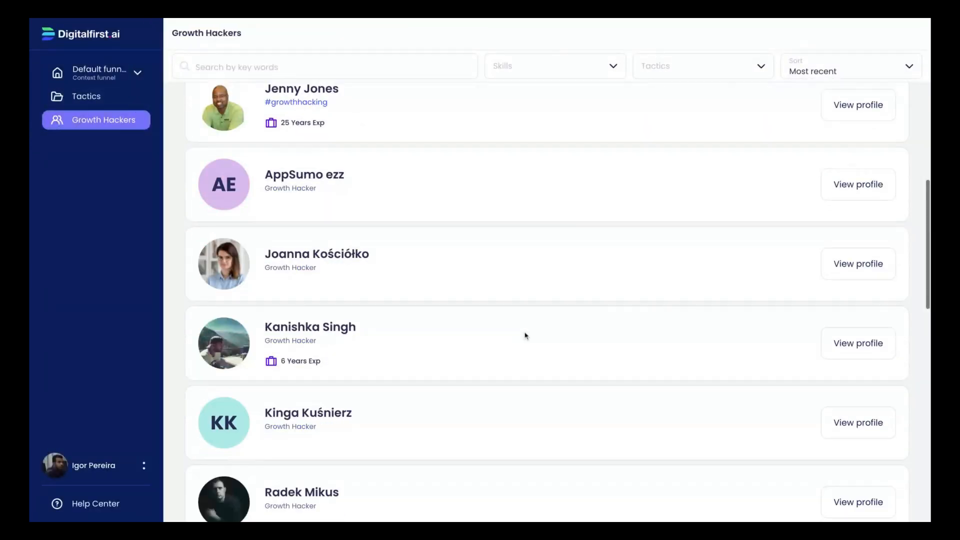
scroll("up", 3)
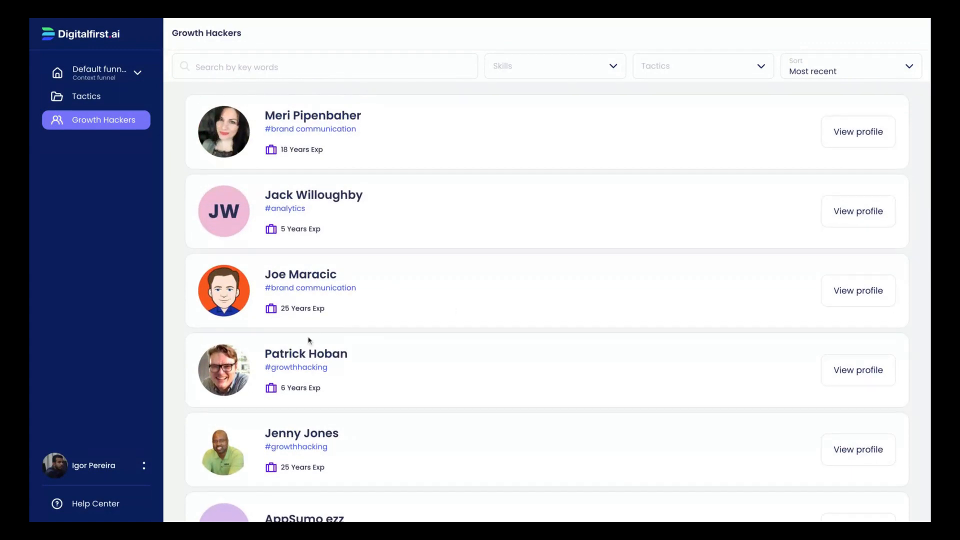
mouse_move(855, 374)
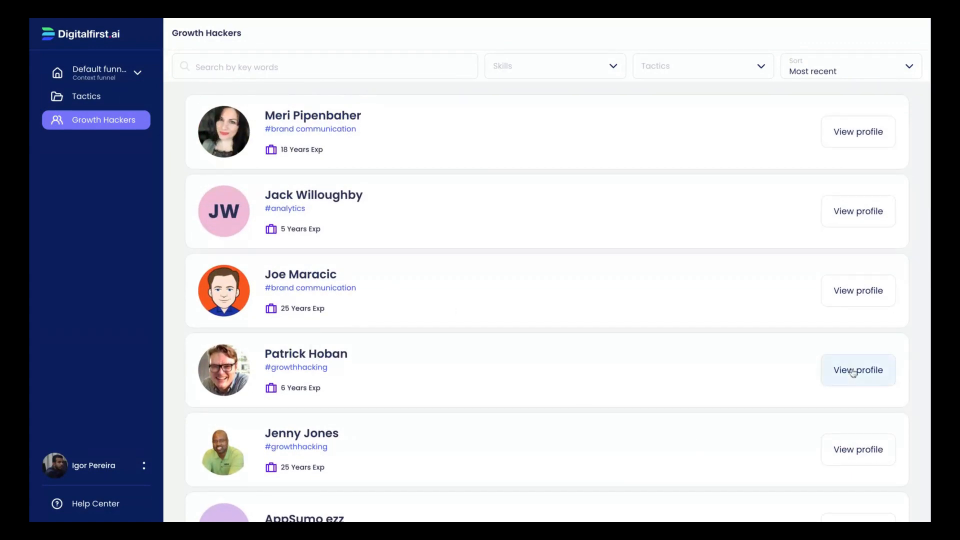
left_click(858, 370)
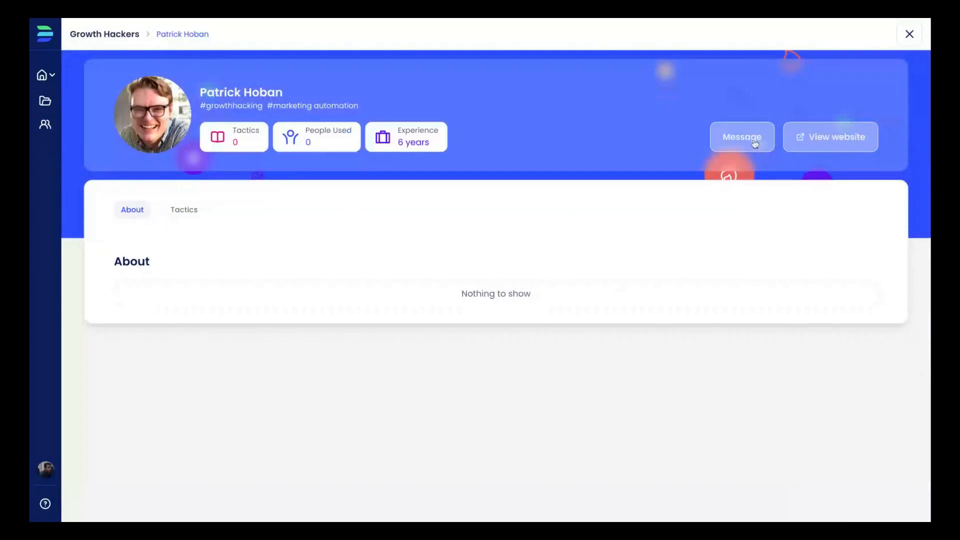
mouse_move(658, 180)
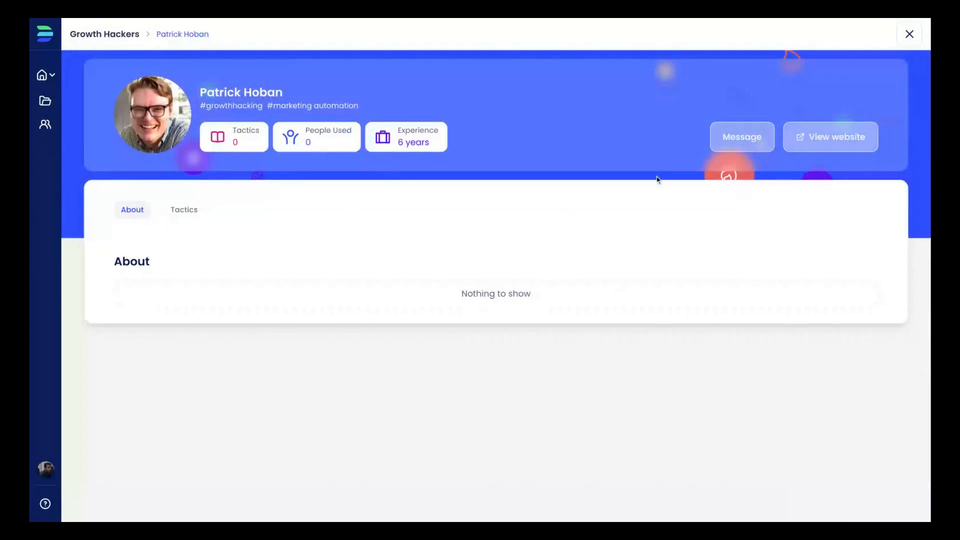
mouse_move(423, 261)
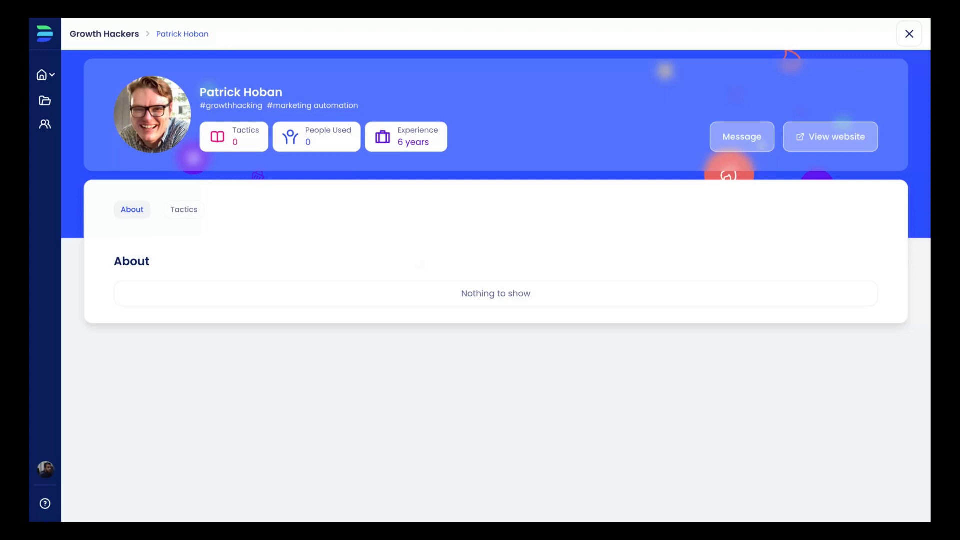
mouse_move(42, 127)
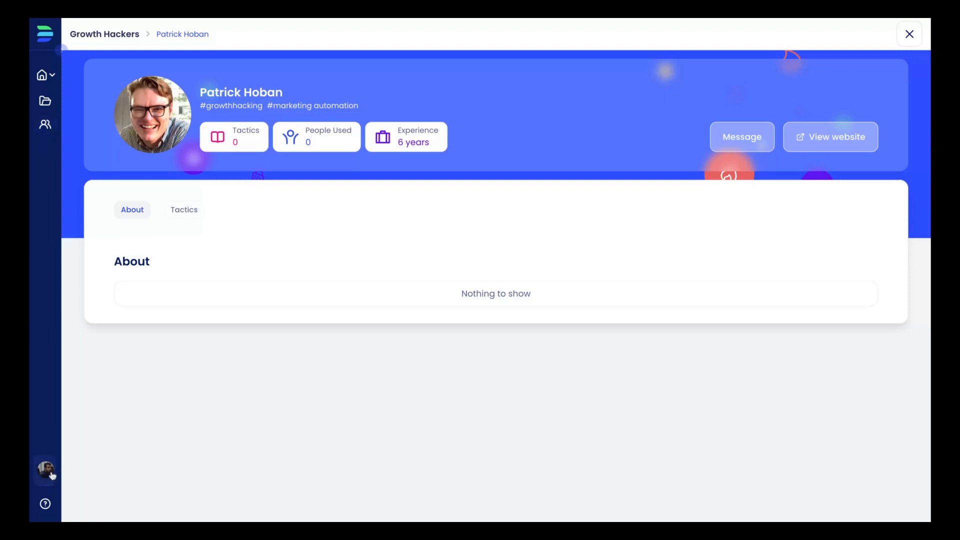
left_click(46, 470)
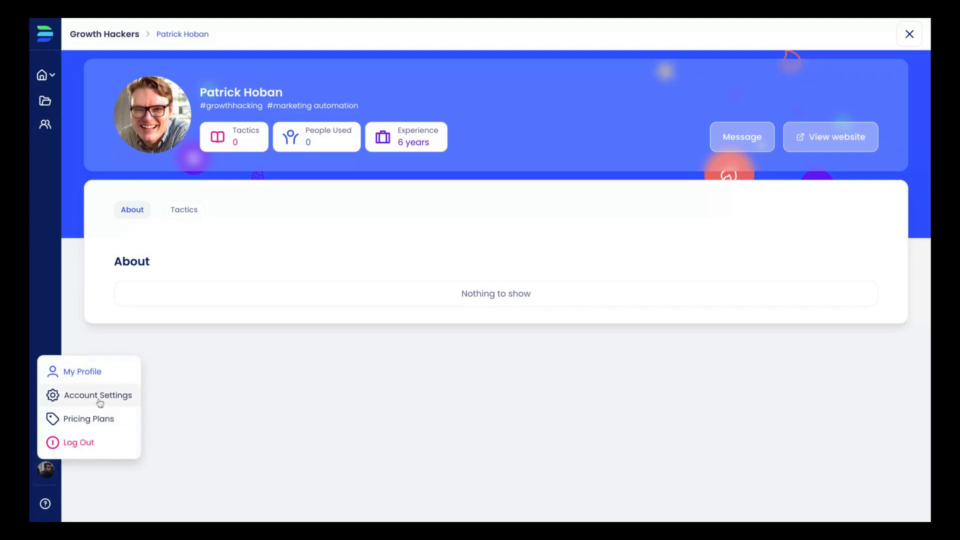
mouse_move(96, 378)
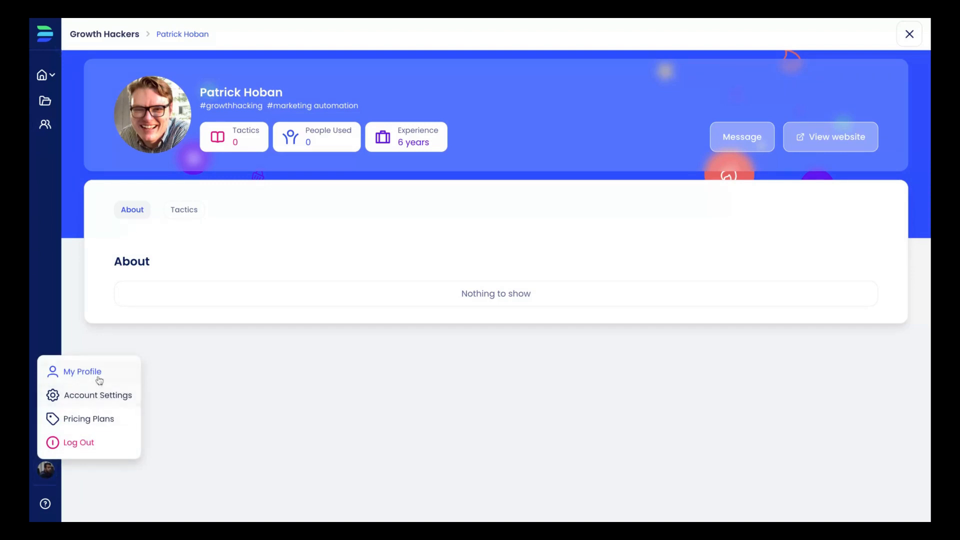
mouse_move(111, 375)
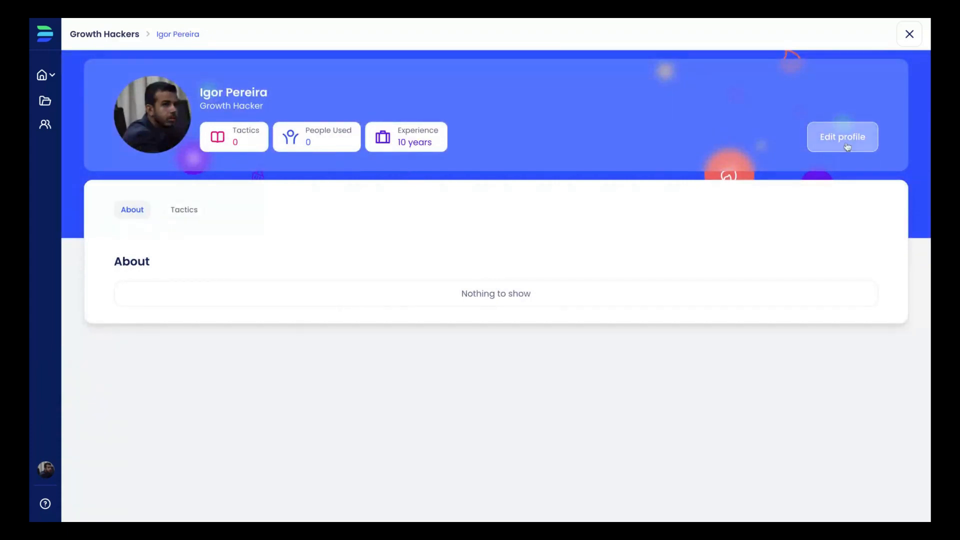
Step: Open Account settings through Edit profile on My Profile
left_click(842, 136)
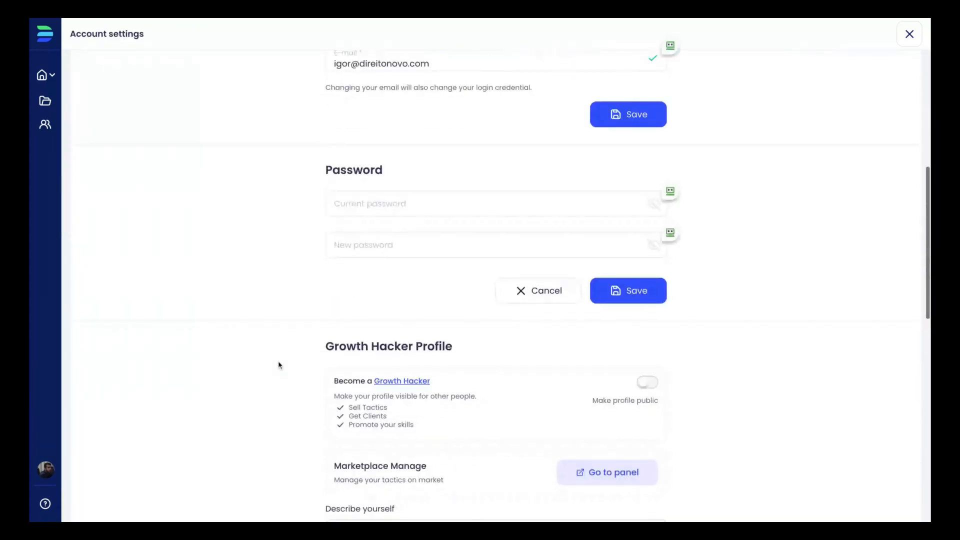
Step: Close Account settings to return to your own growth hacker profile
scroll("down", 3)
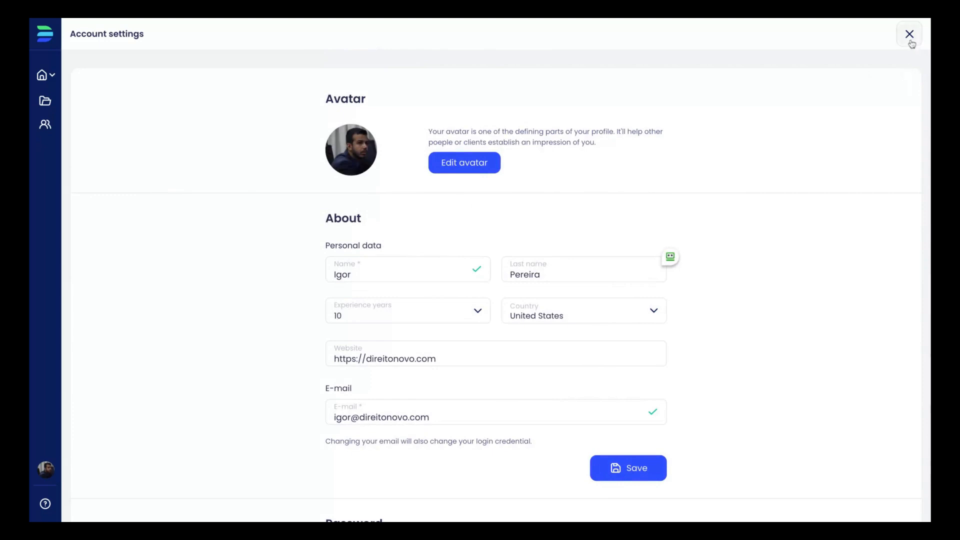
left_click(909, 34)
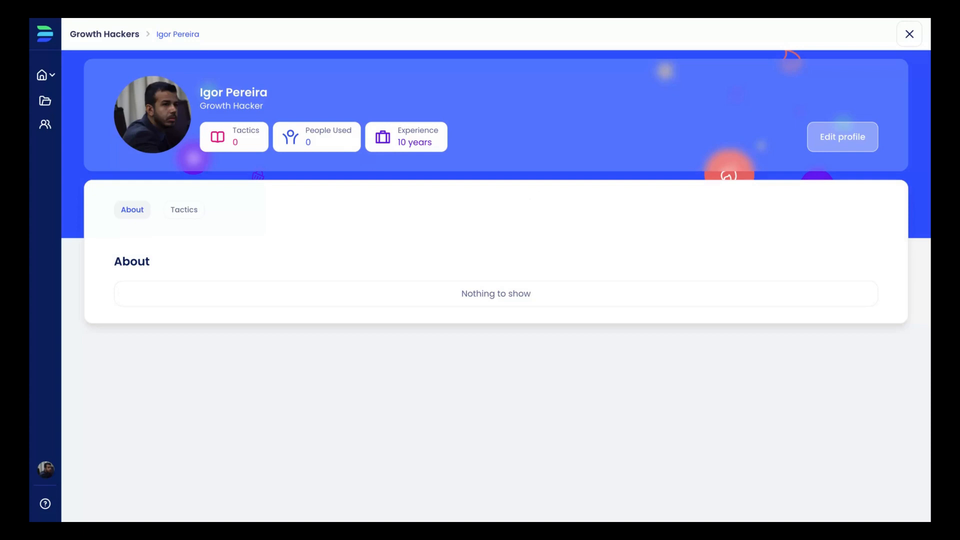
mouse_move(256, 26)
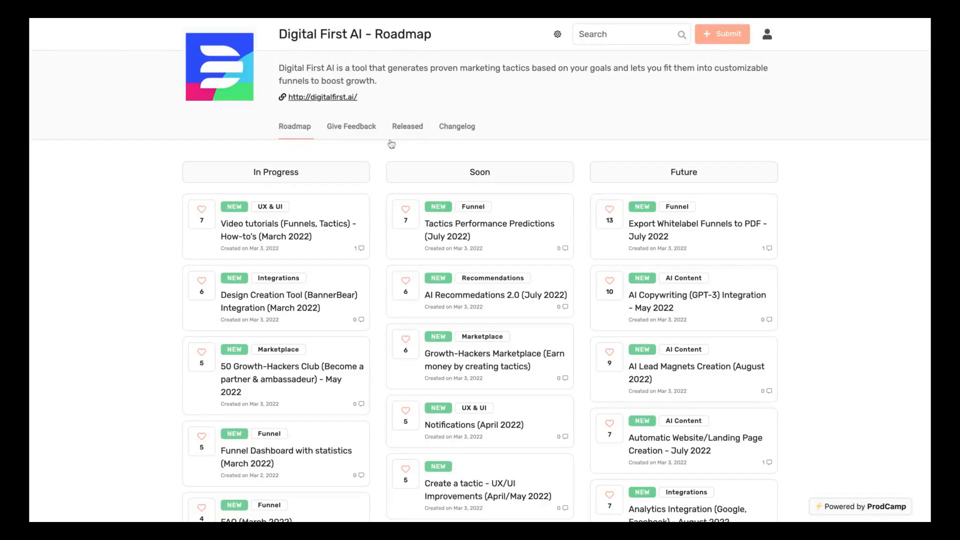
scroll("down", 3)
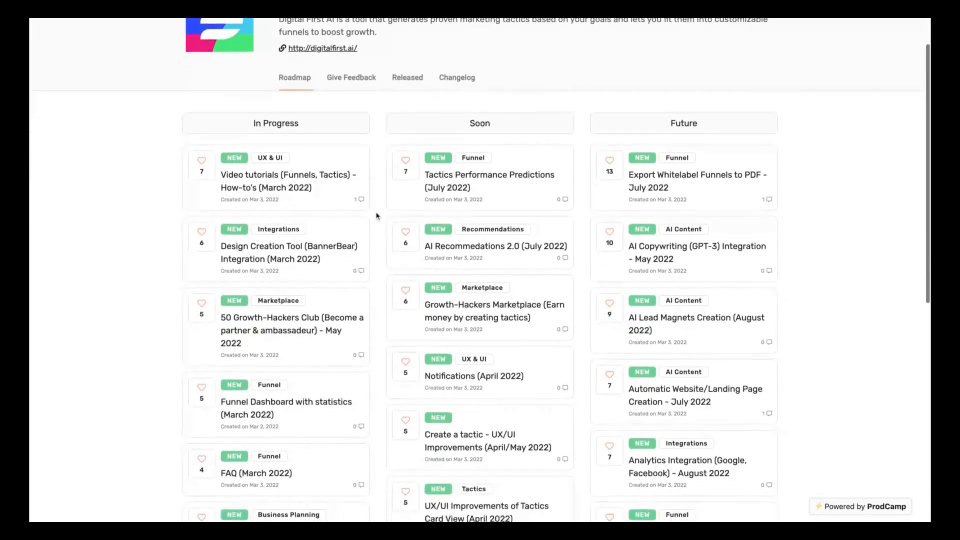
scroll("down", 3)
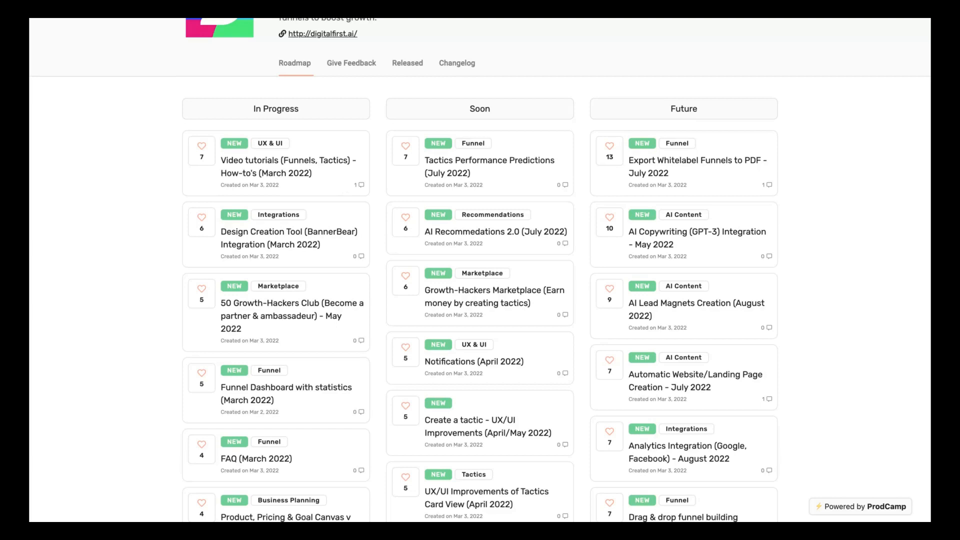
scroll("down", 3)
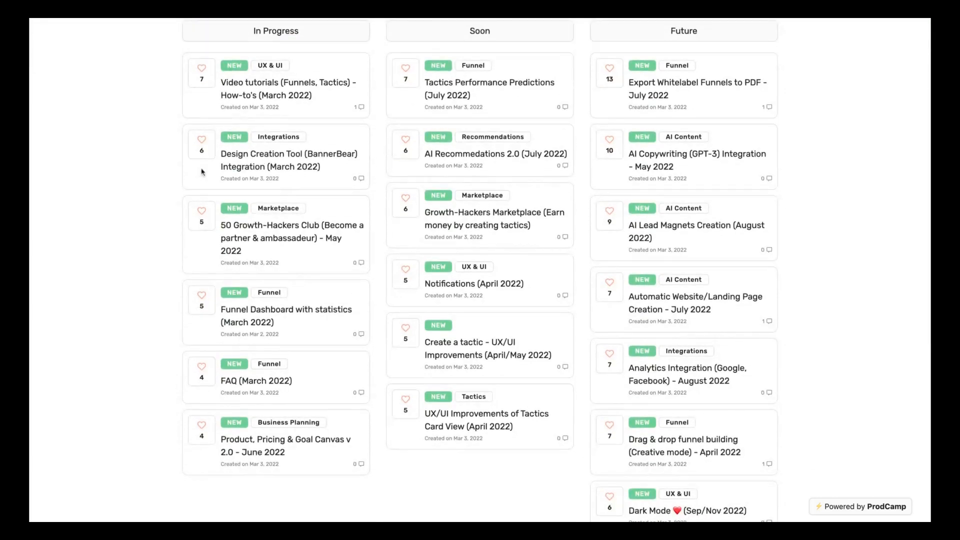
mouse_move(374, 165)
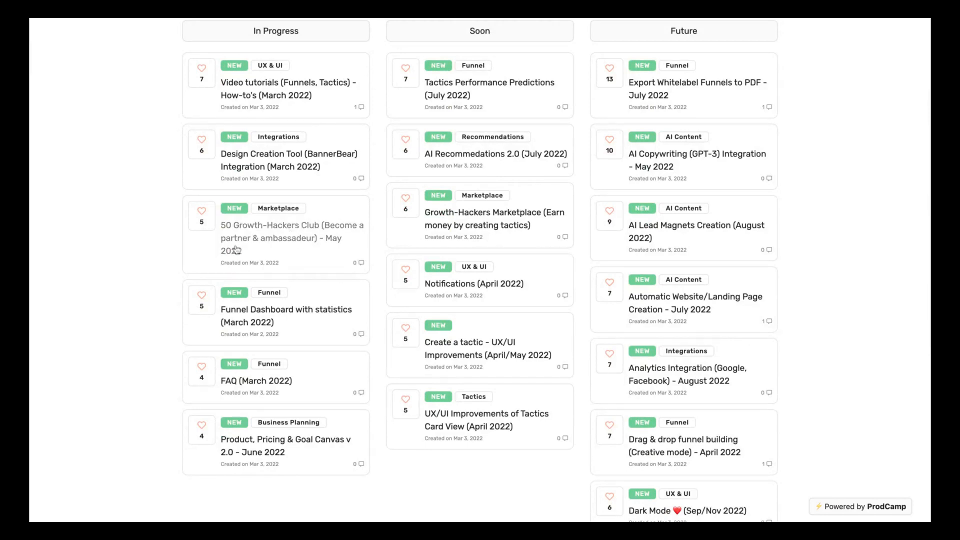
mouse_move(269, 248)
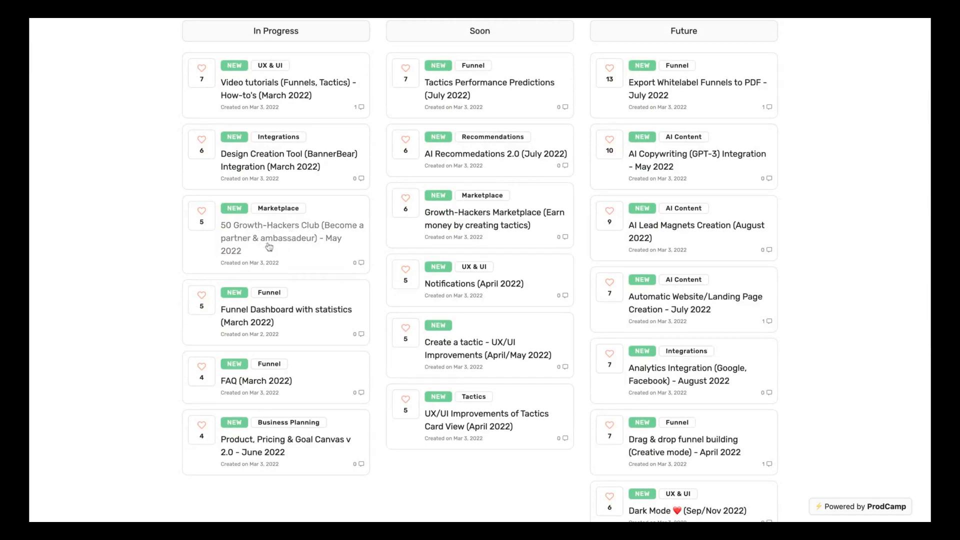
mouse_move(348, 237)
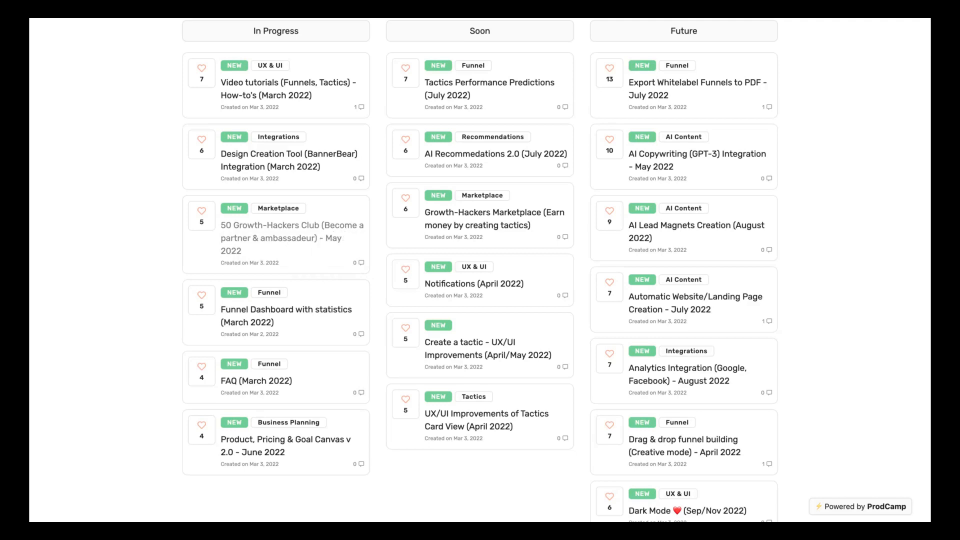
scroll("down", 3)
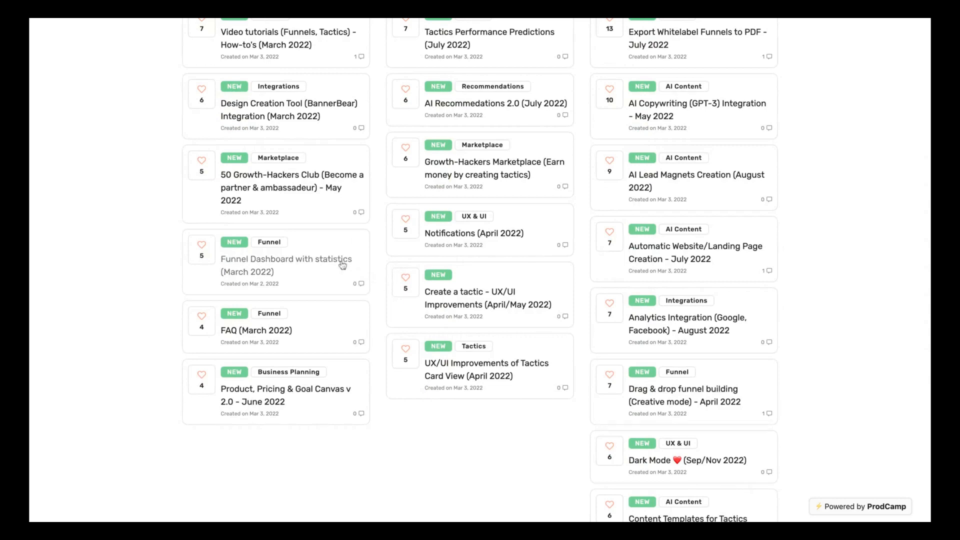
mouse_move(301, 396)
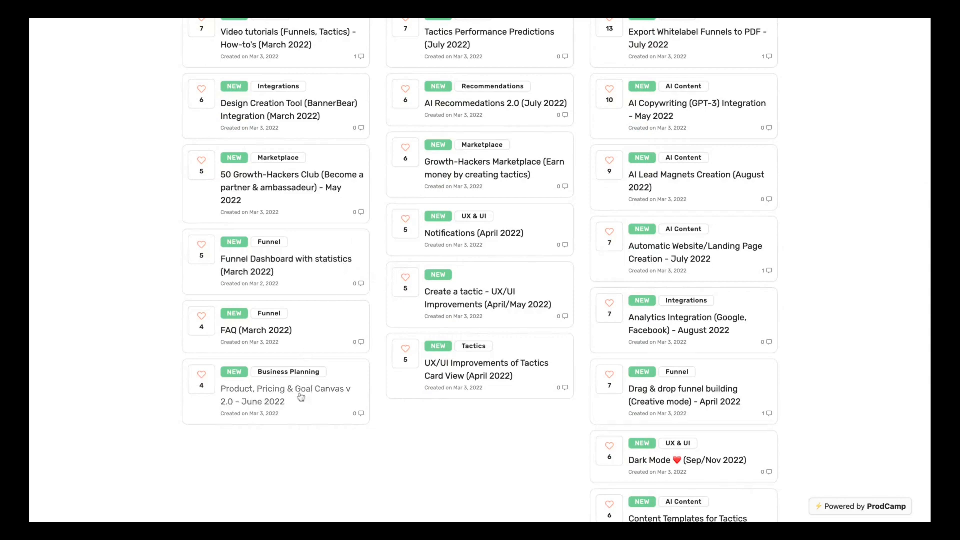
mouse_move(346, 404)
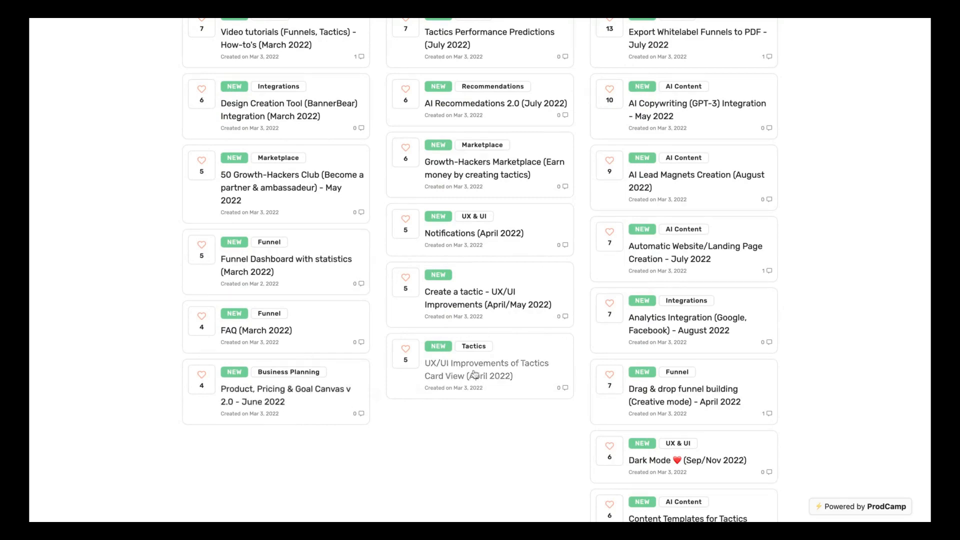
scroll("up", 3)
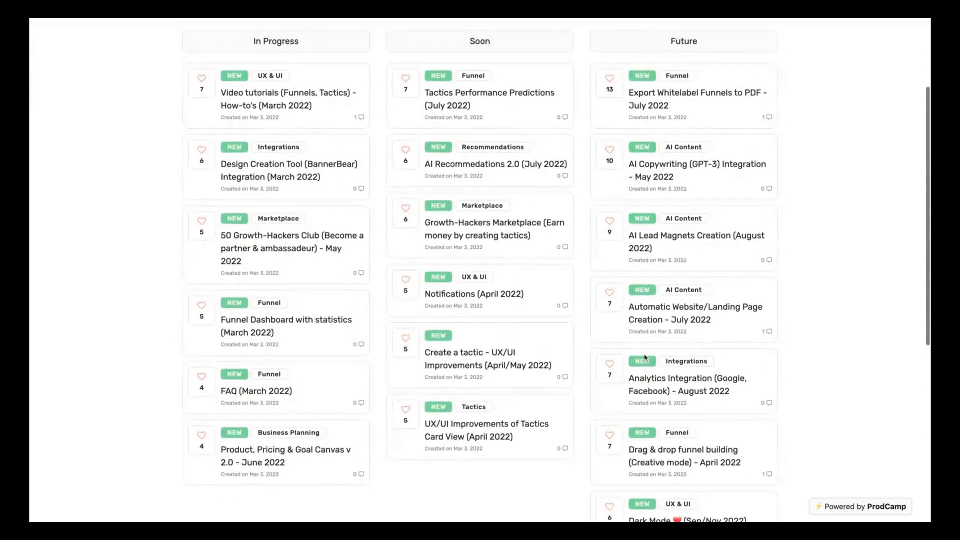
scroll("up", 3)
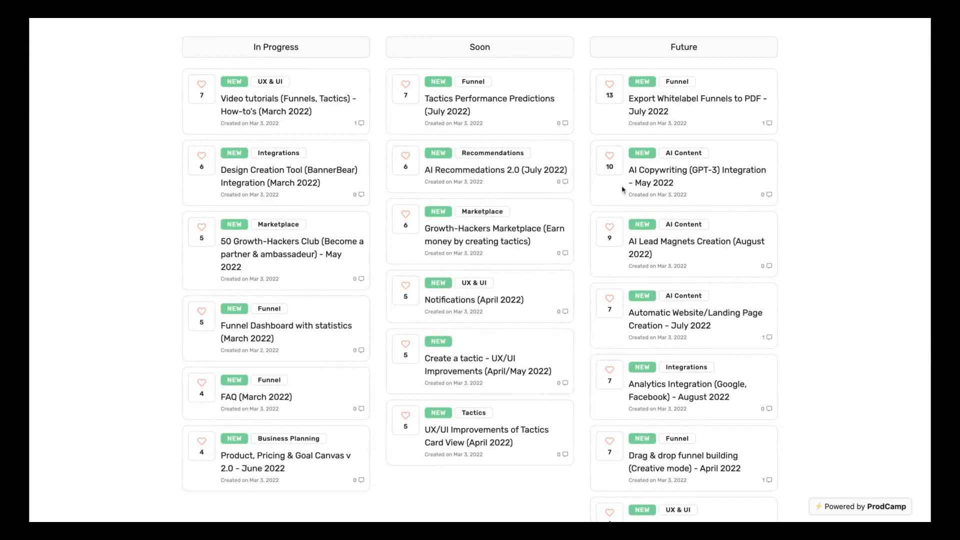
mouse_move(727, 171)
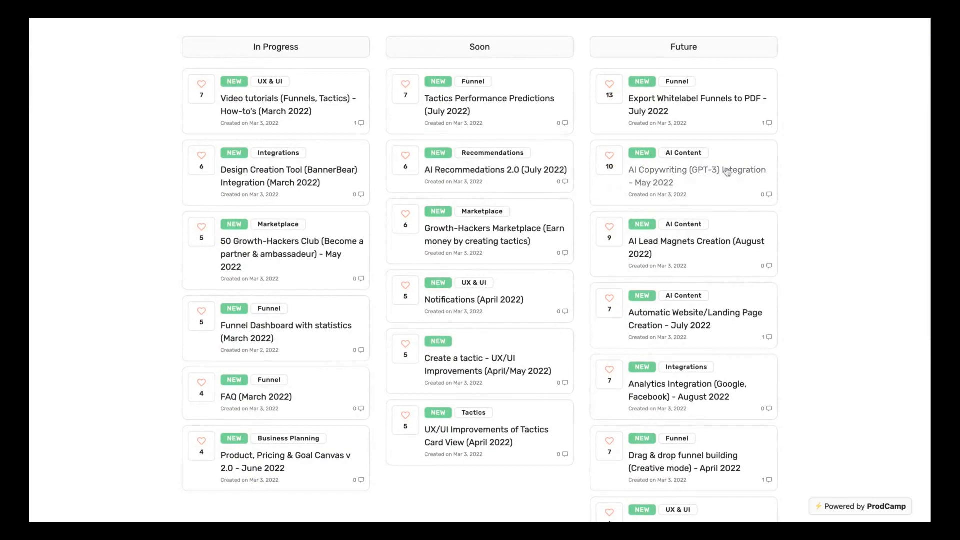
mouse_move(754, 170)
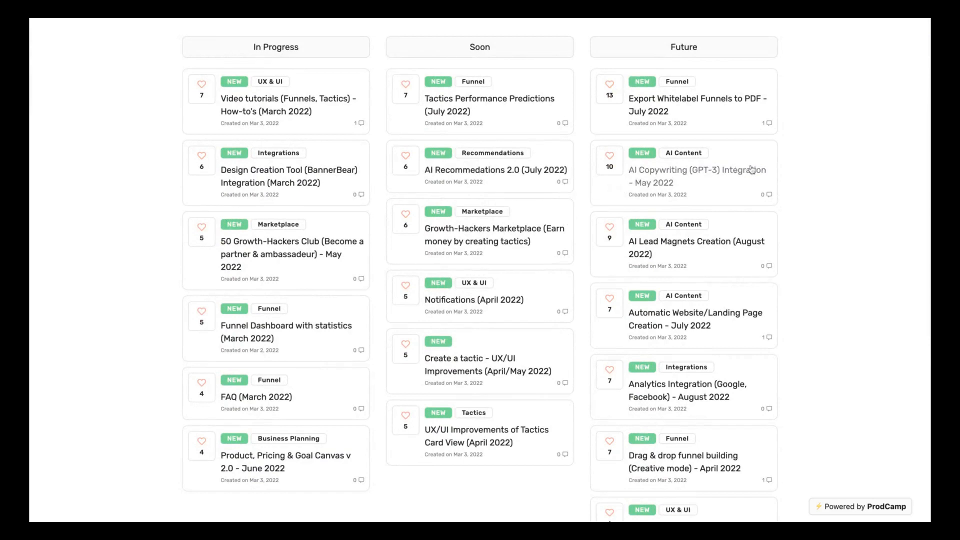
mouse_move(749, 170)
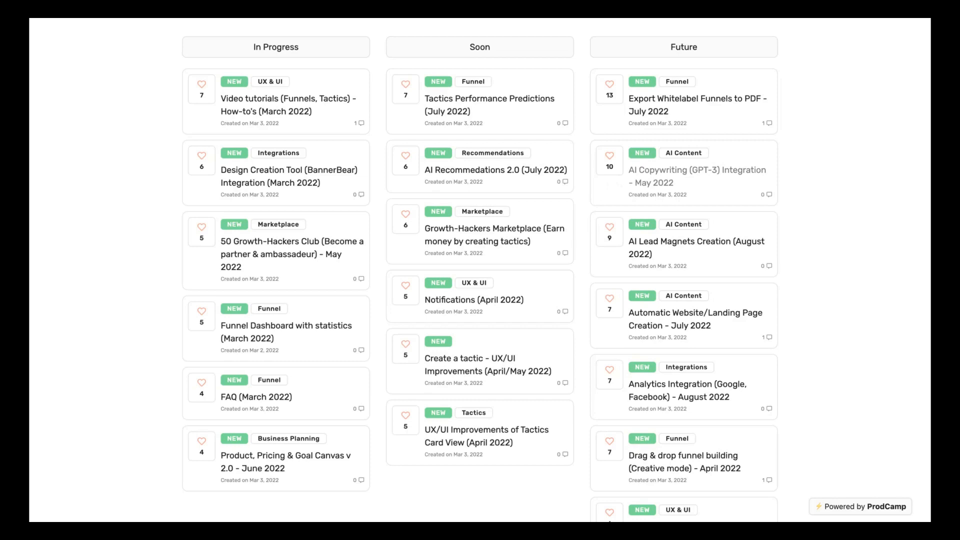
mouse_move(577, 337)
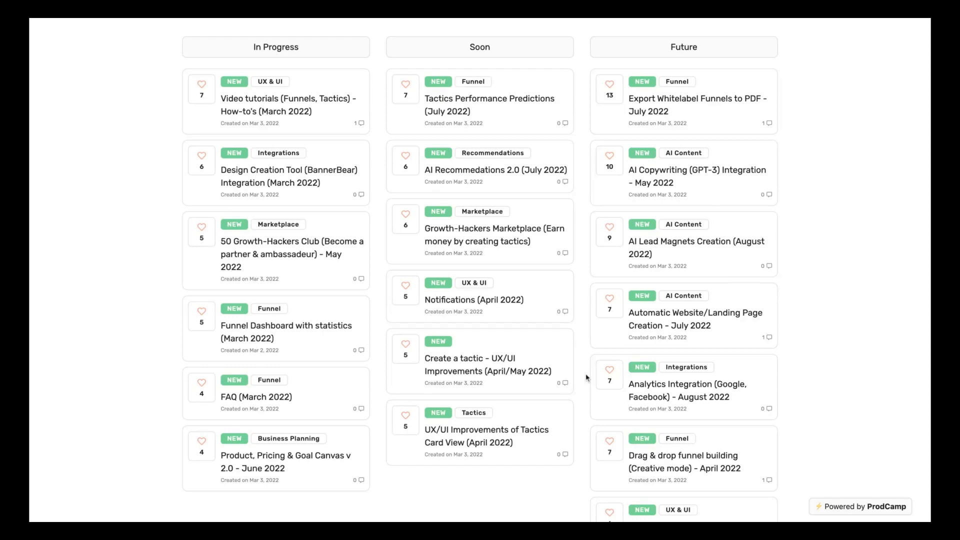
scroll("down", 3)
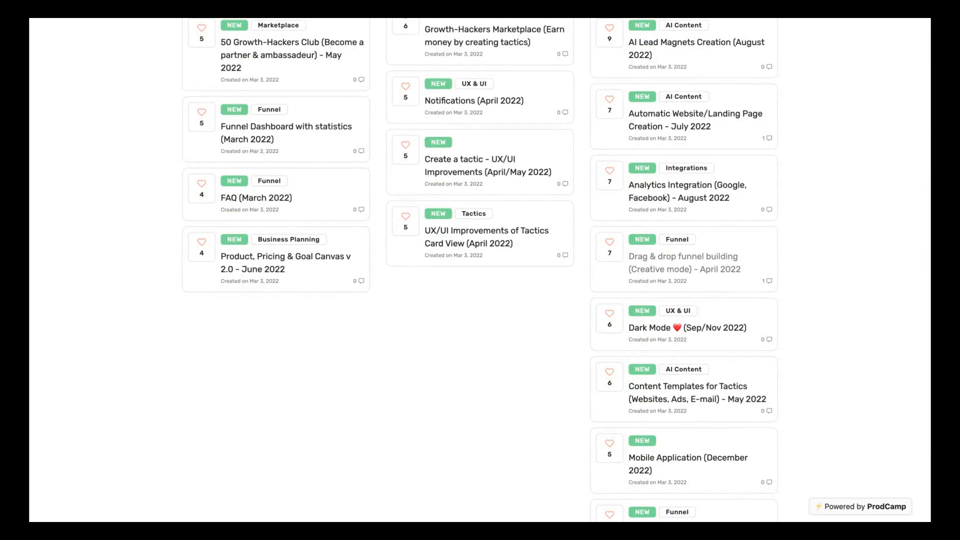
scroll("down", 3)
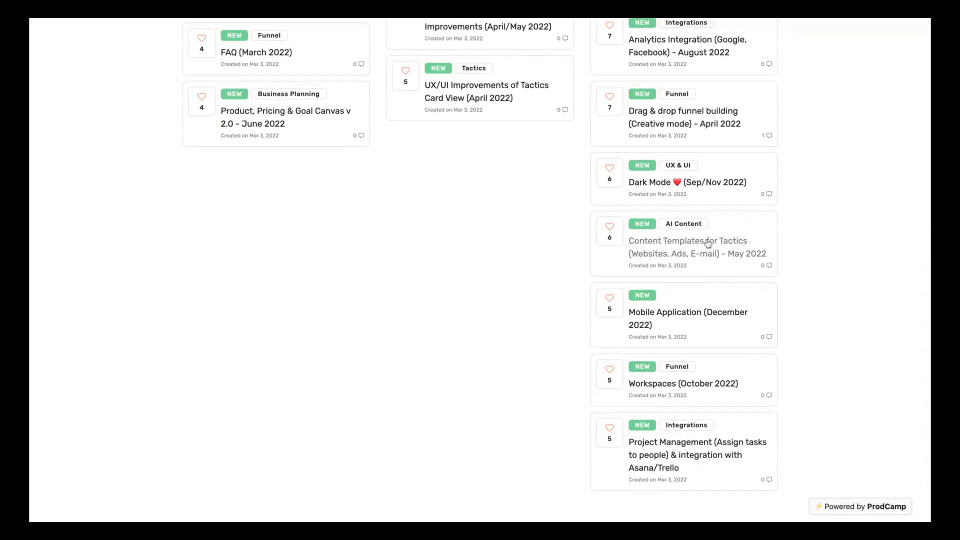
scroll("up", 3)
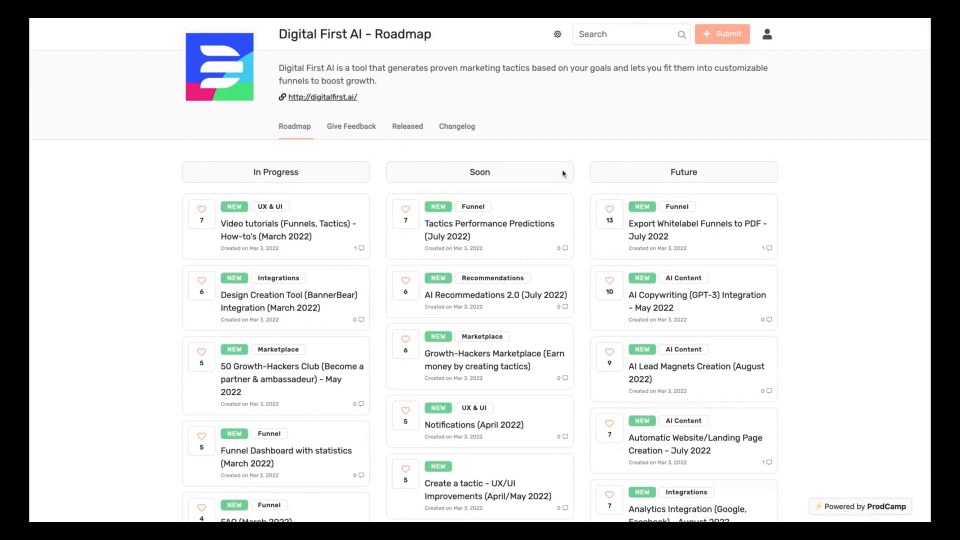
mouse_move(558, 159)
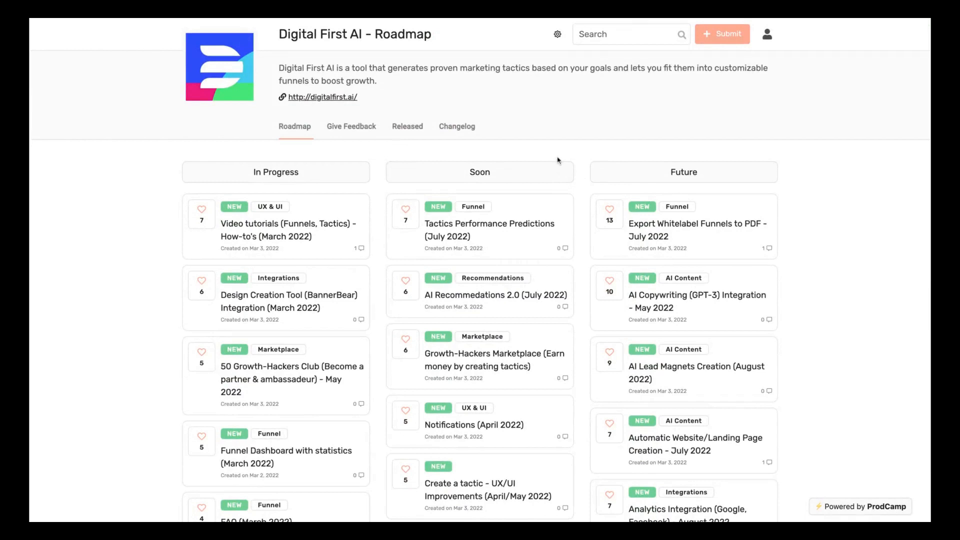
mouse_move(468, 120)
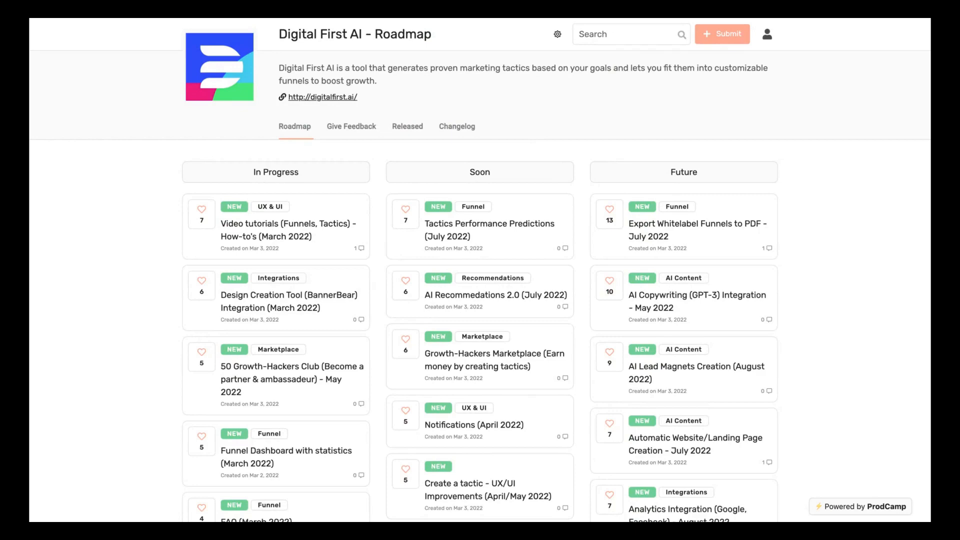
mouse_move(598, 19)
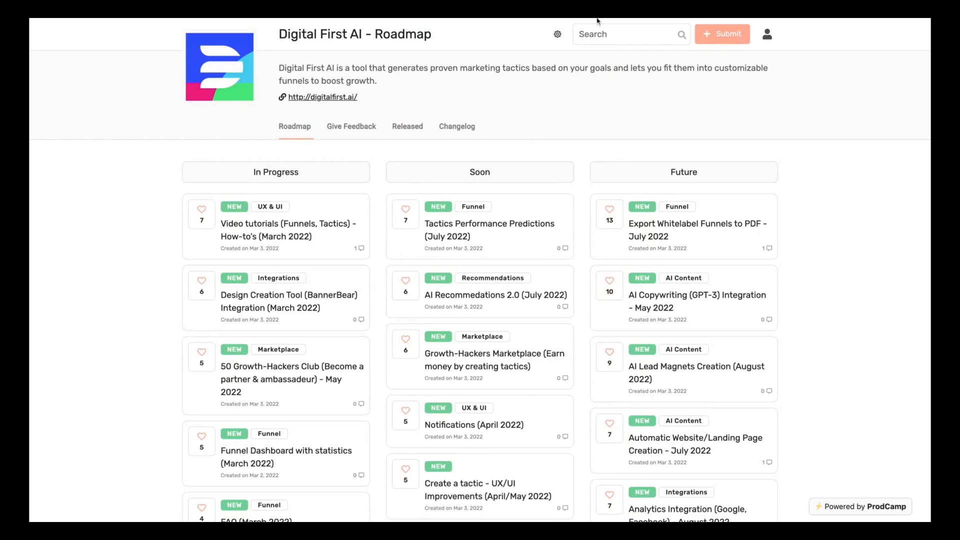